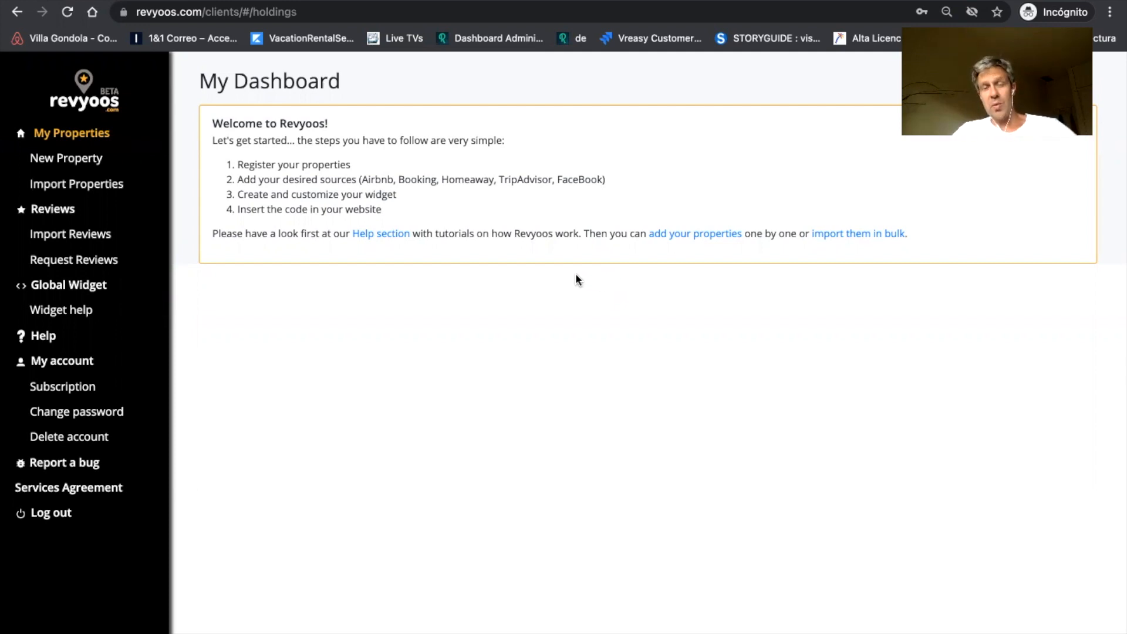
pyautogui.moveTo(663, 223)
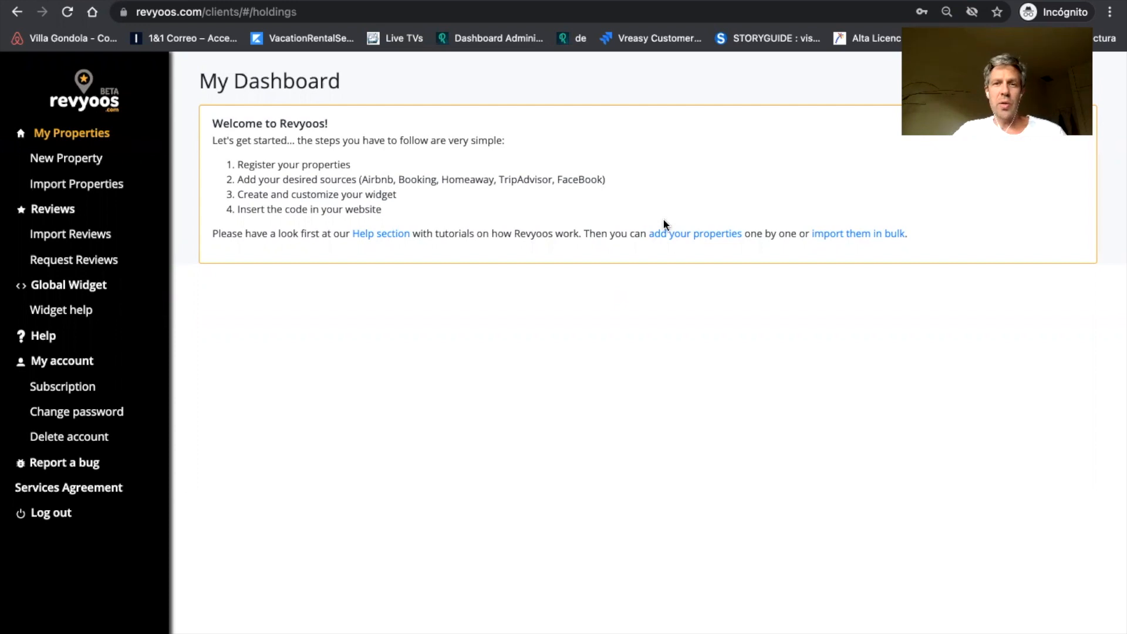
pyautogui.moveTo(738, 299)
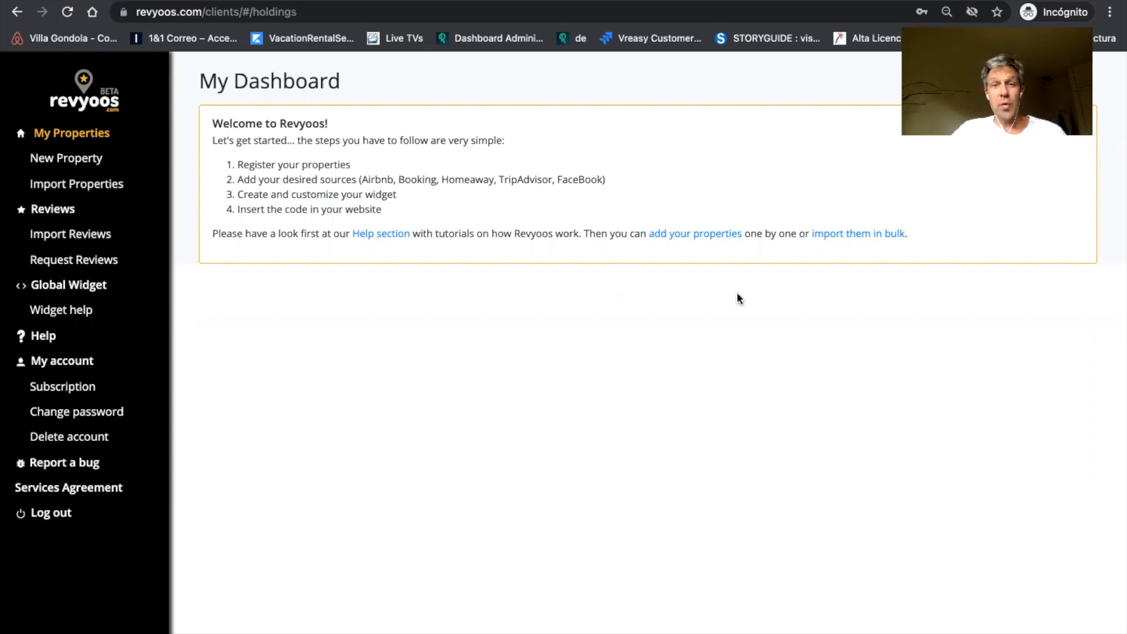
pyautogui.moveTo(790, 309)
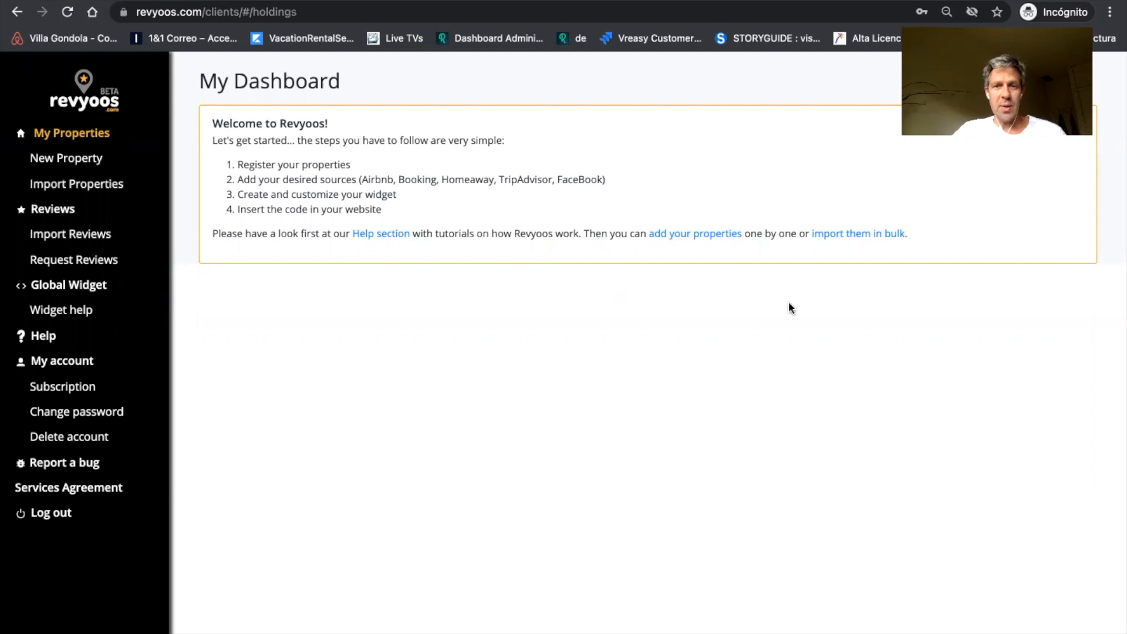
pyautogui.moveTo(668, 204)
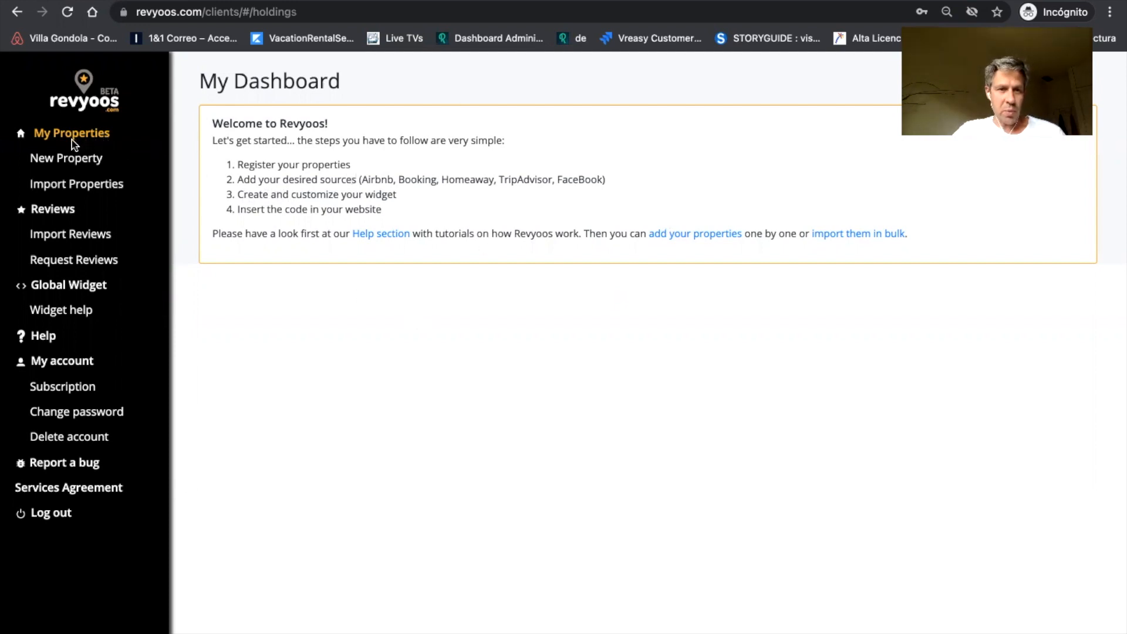
# Show the New Property form with empty name and listing URL fields.
pyautogui.click(66, 157)
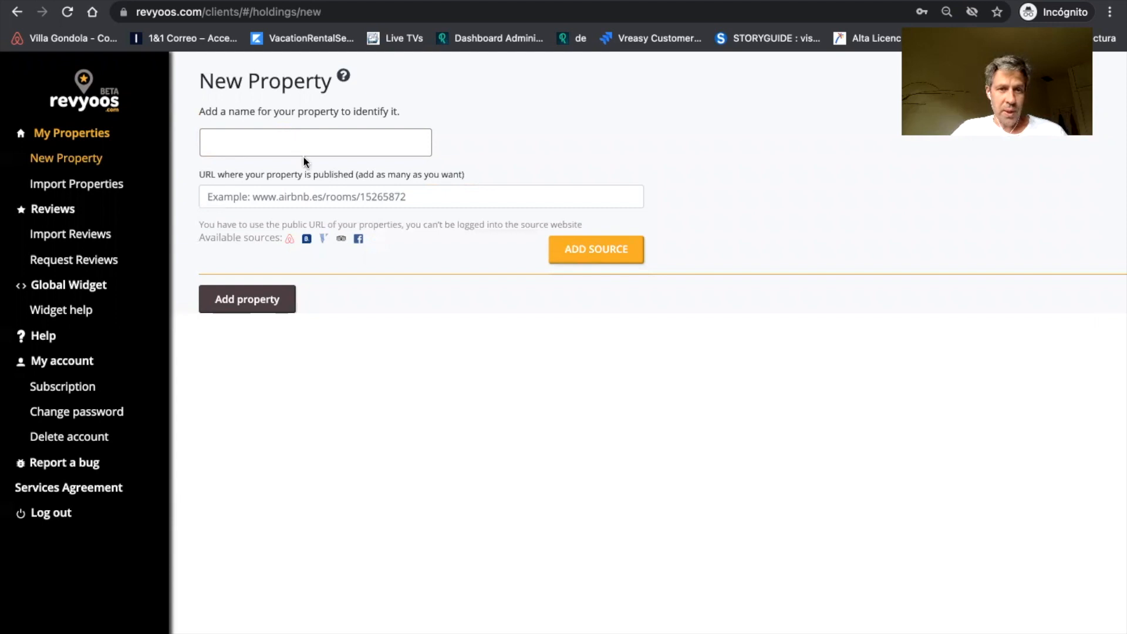
pyautogui.moveTo(335, 196)
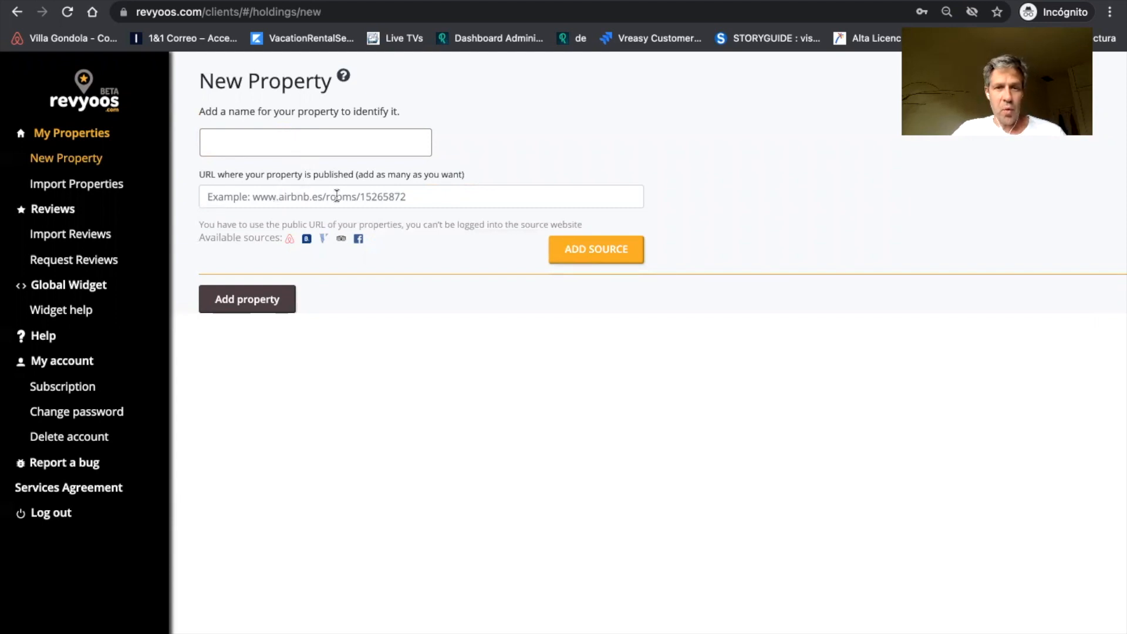
pyautogui.moveTo(297, 257)
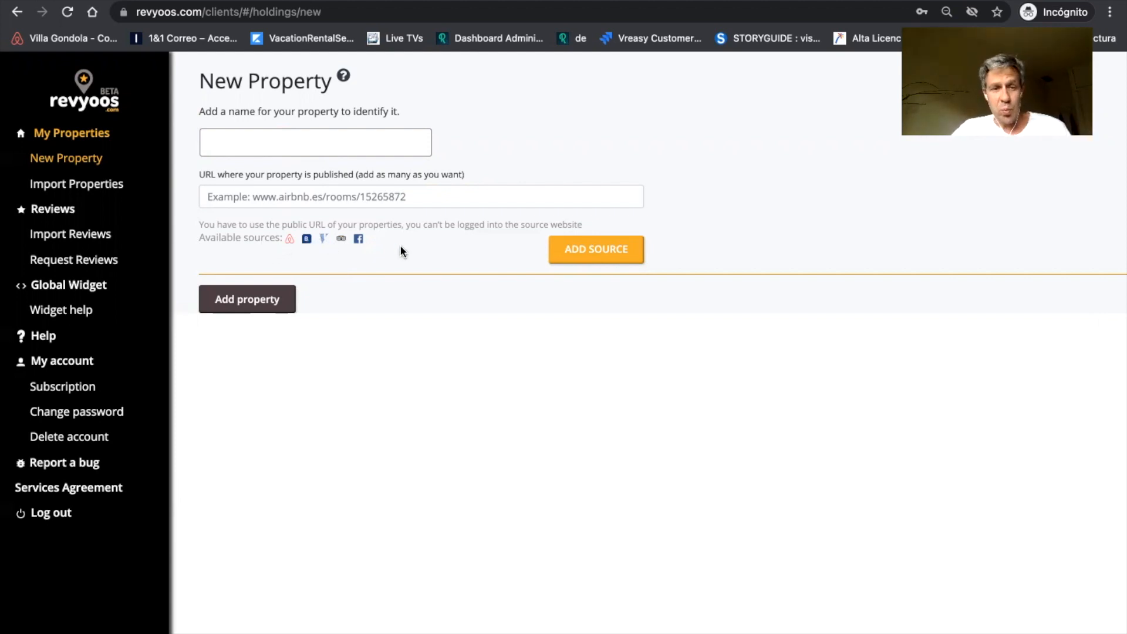
pyautogui.moveTo(297, 156)
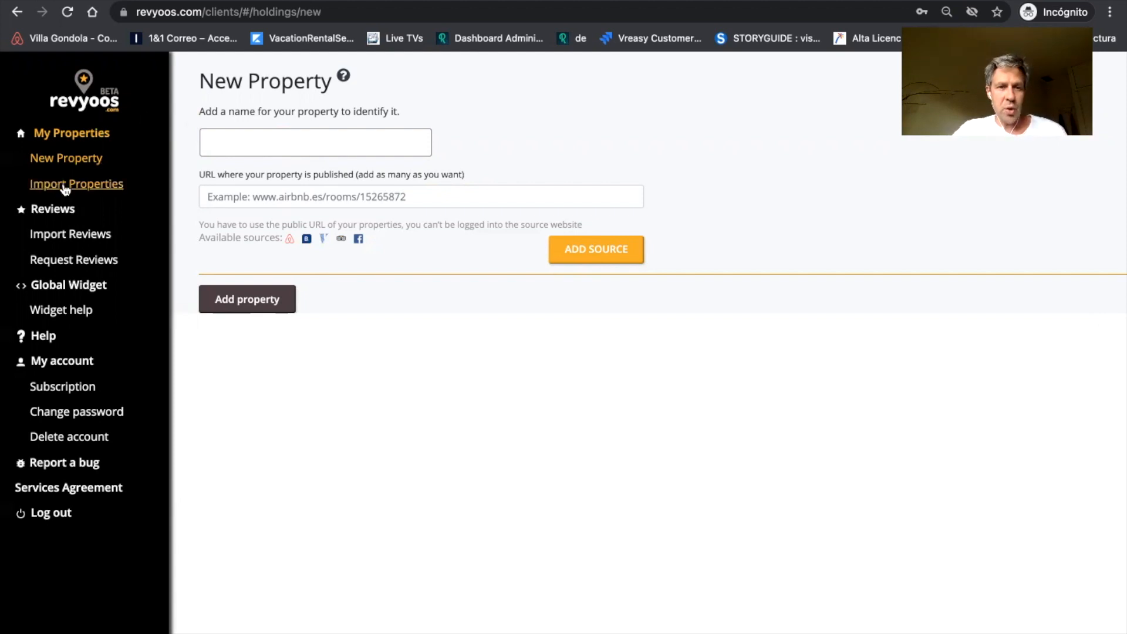
# Show the Import Properties page for bulk CSV or XLSX import.
pyautogui.click(76, 183)
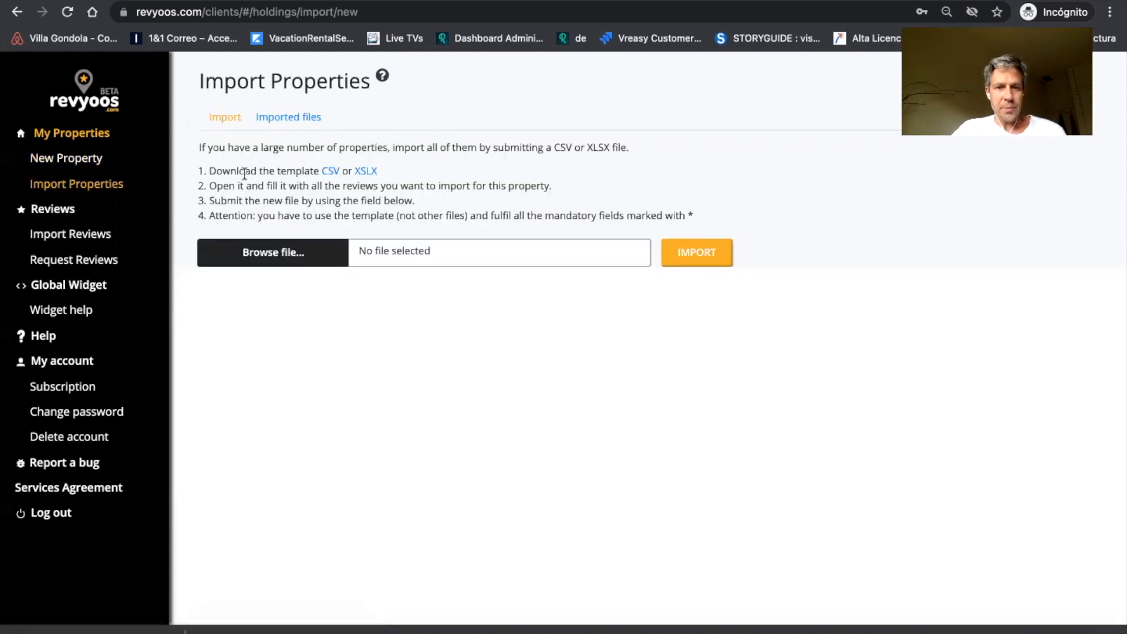
pyautogui.moveTo(324, 349)
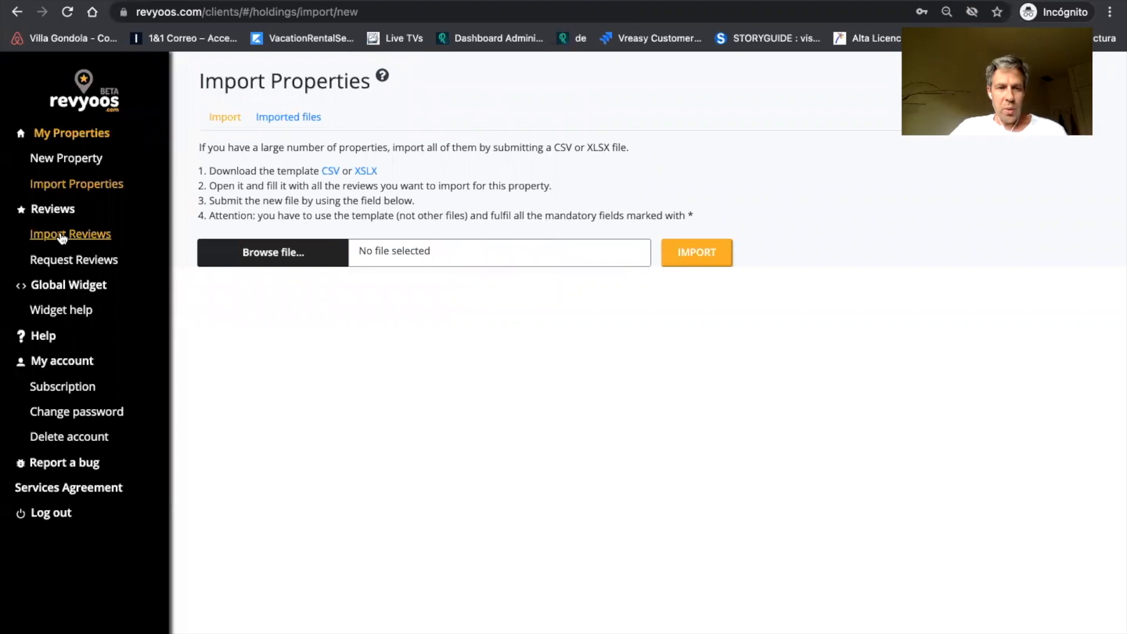
# View the Import Reviews page, look at the sample template spreadsheet, and return.
pyautogui.click(69, 234)
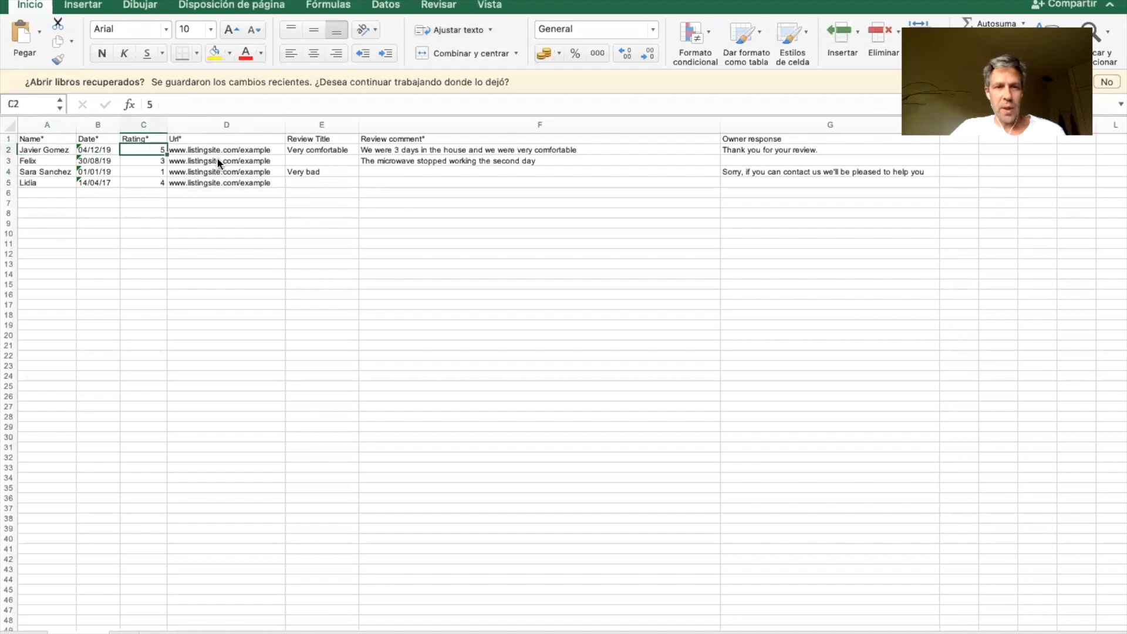
pyautogui.click(322, 149)
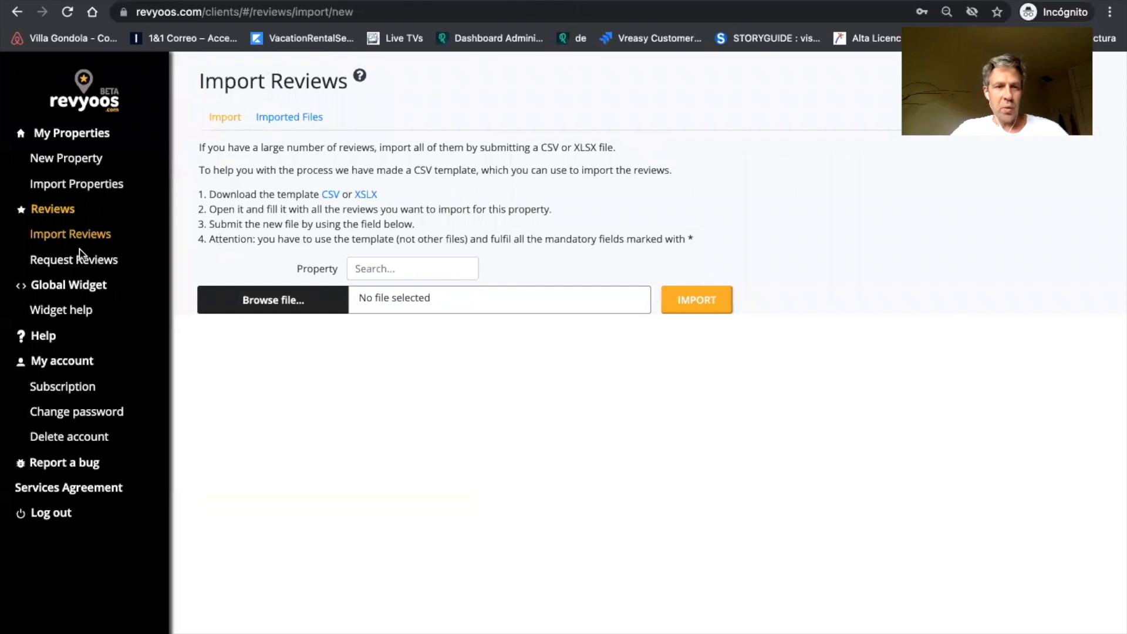
# Check the empty Request Reviews page, then the My Properties overview at 4.59 rating.
pyautogui.click(73, 259)
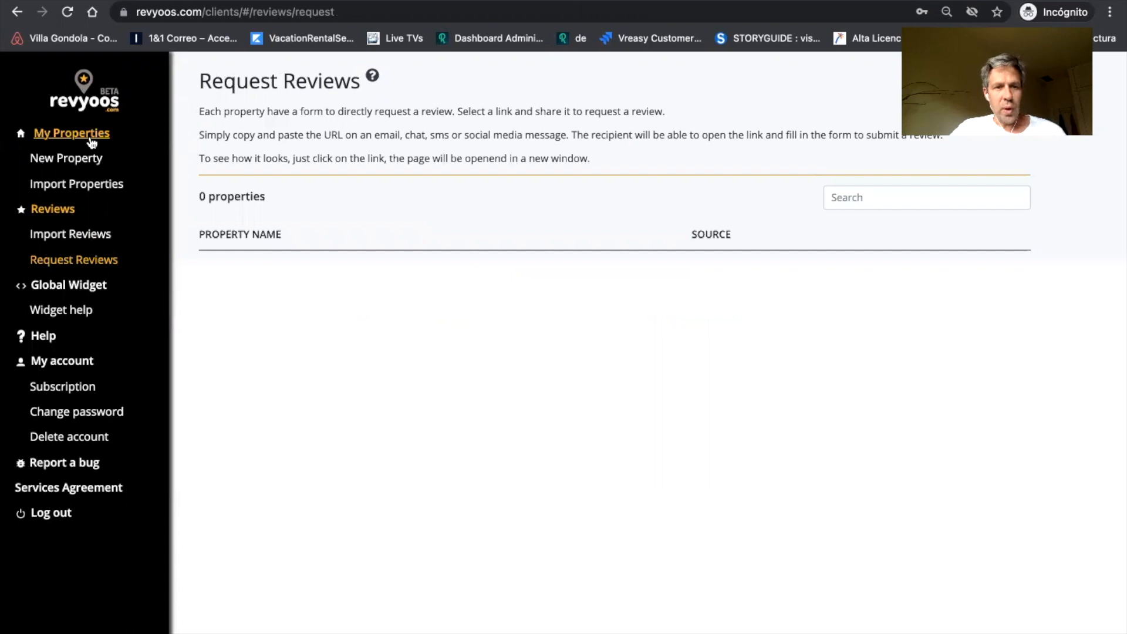
pyautogui.moveTo(149, 160)
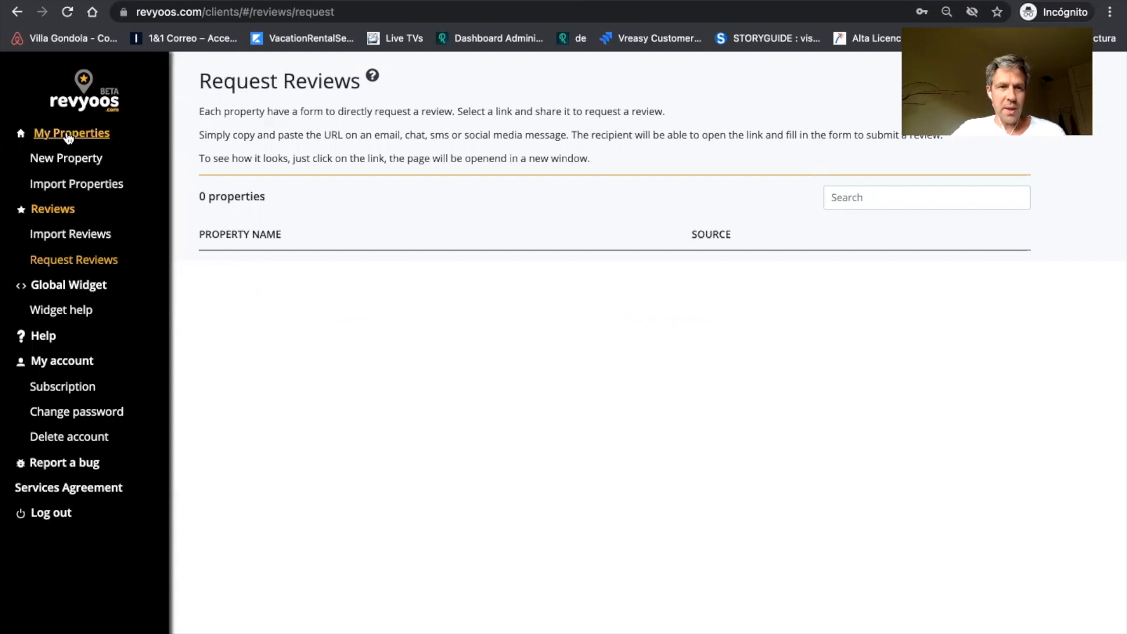
pyautogui.click(71, 133)
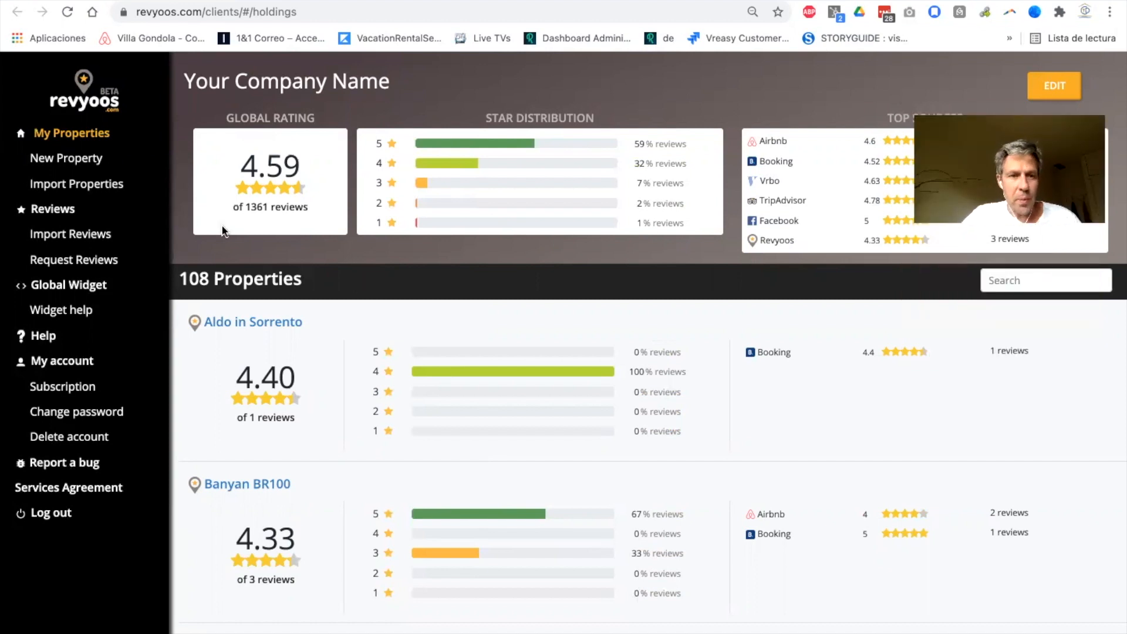
pyautogui.scroll(-3)
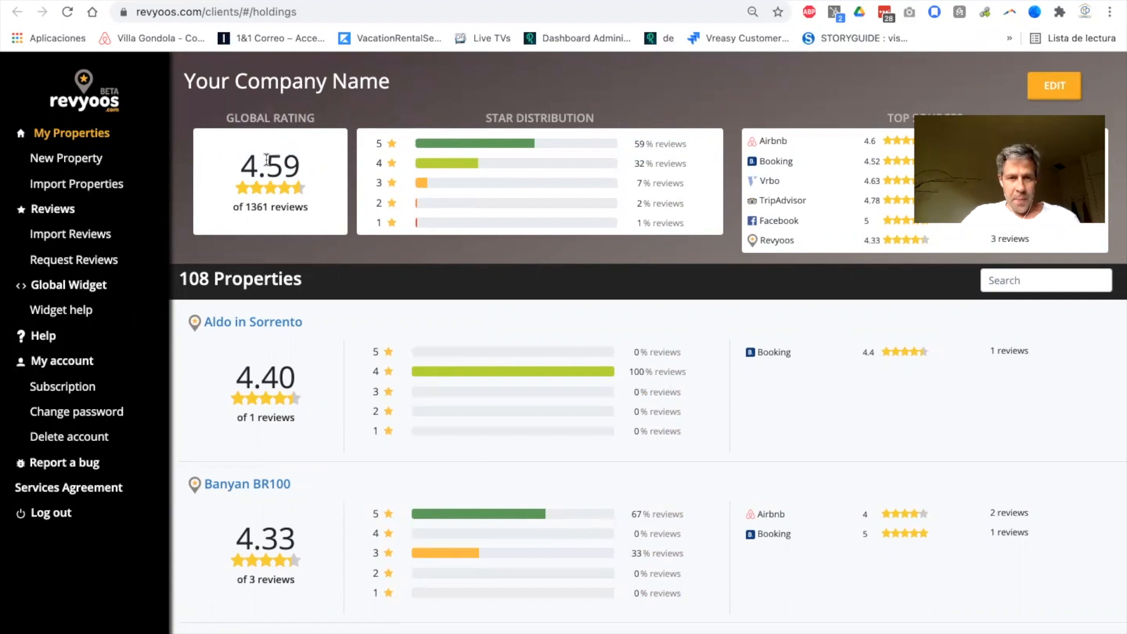
pyautogui.moveTo(351, 253)
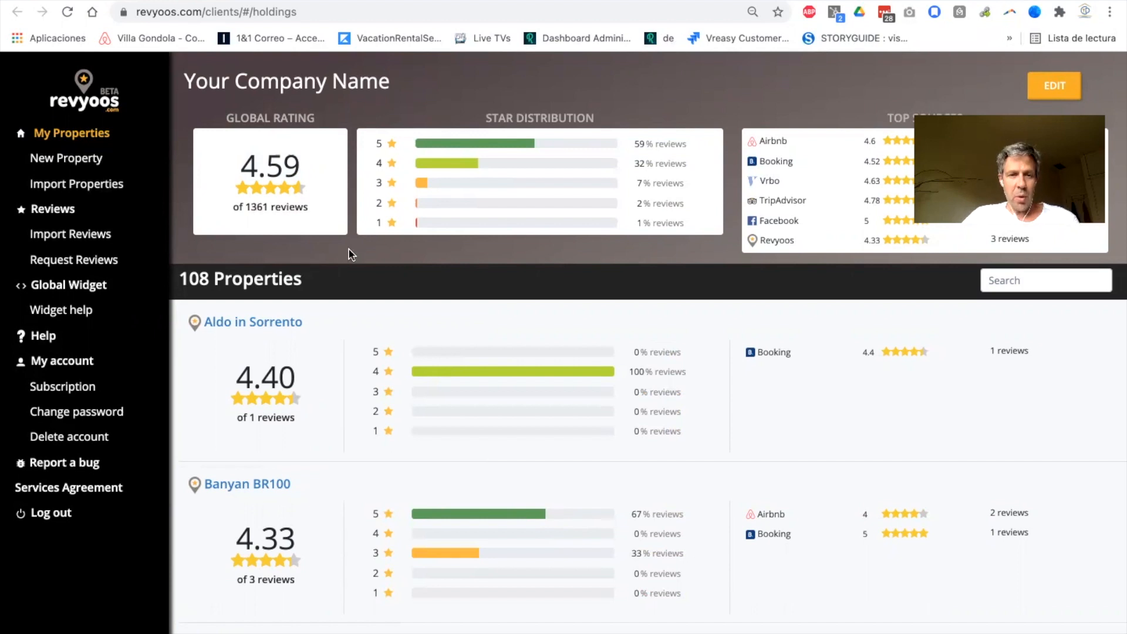
pyautogui.doubleClick(252, 165)
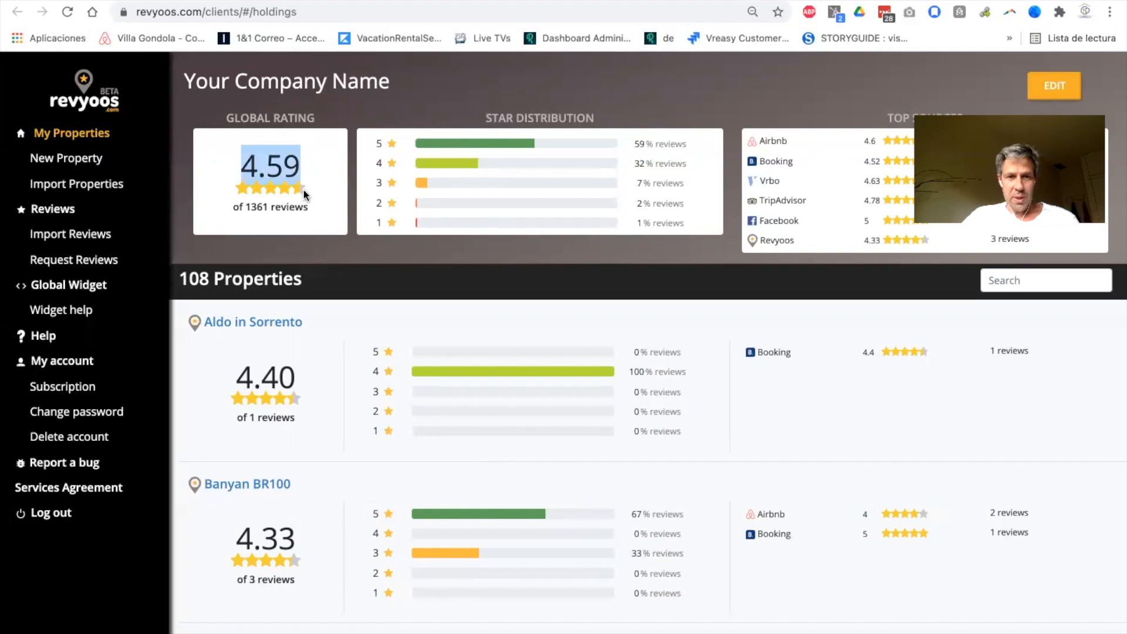
pyautogui.moveTo(356, 234)
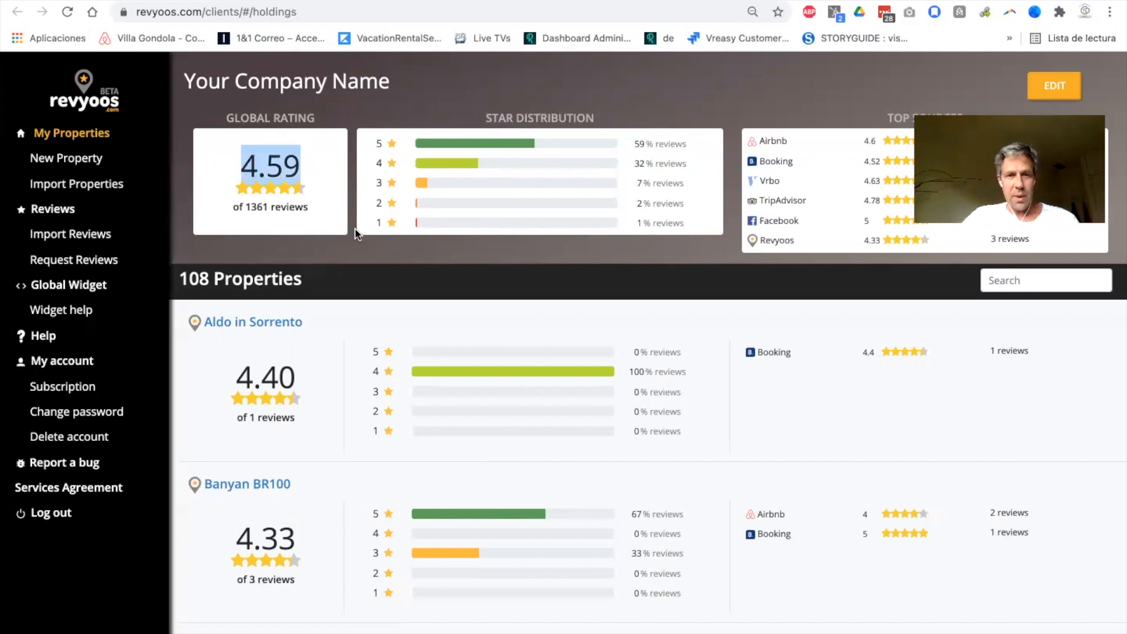
pyautogui.moveTo(310, 235)
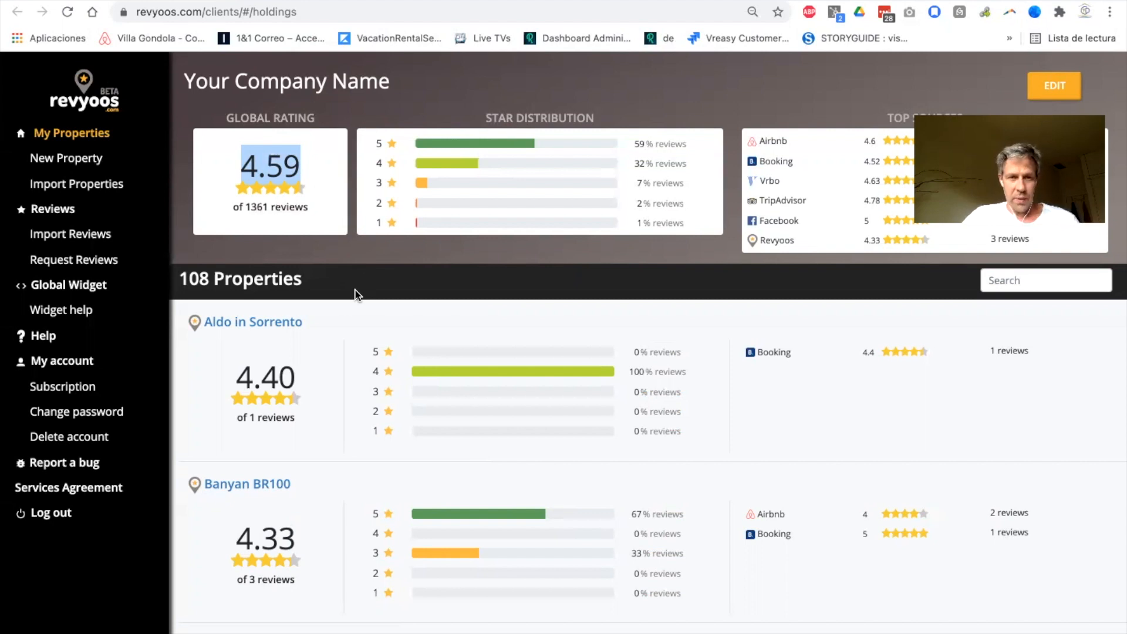
pyautogui.scroll(-3)
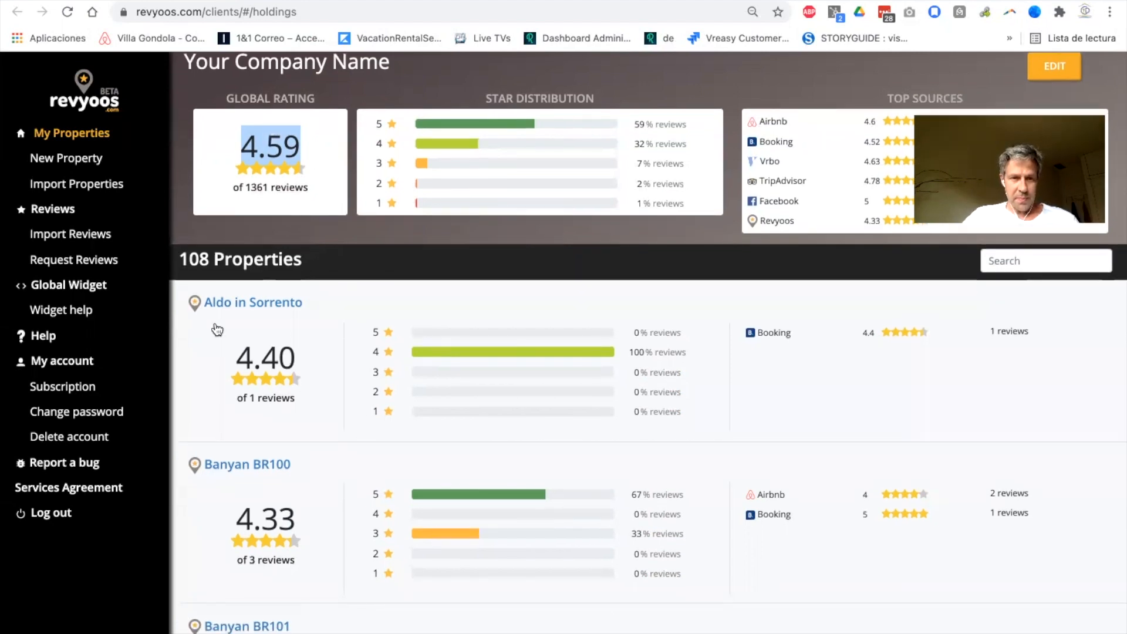
# Filter the Reviews list to a maximum rating of 3 stars, keeping all sources.
pyautogui.click(51, 209)
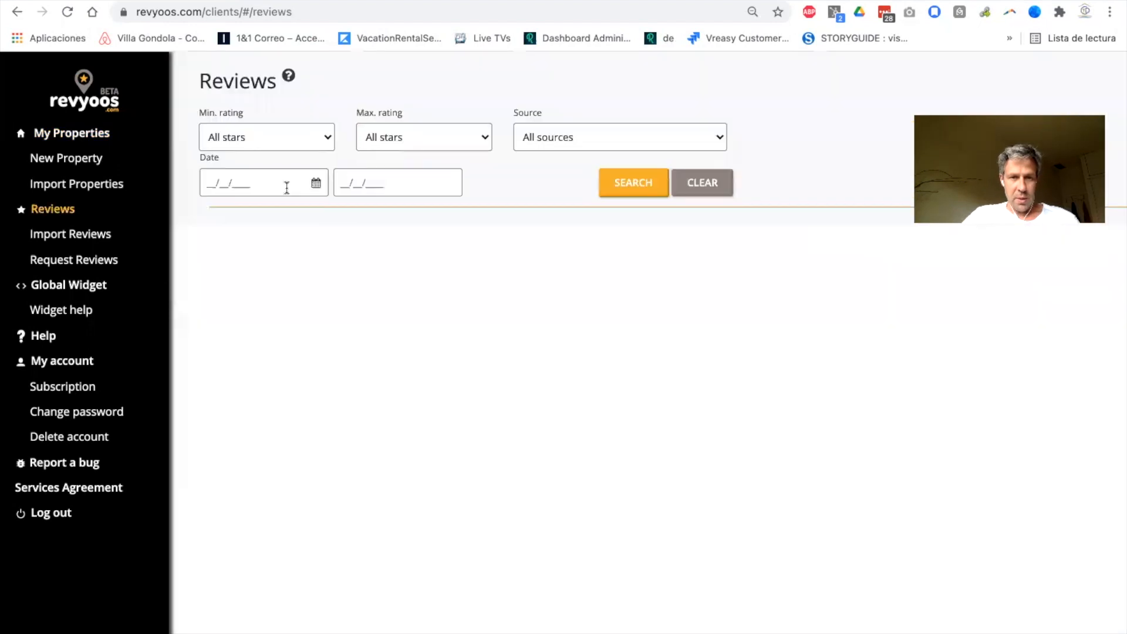
pyautogui.click(631, 182)
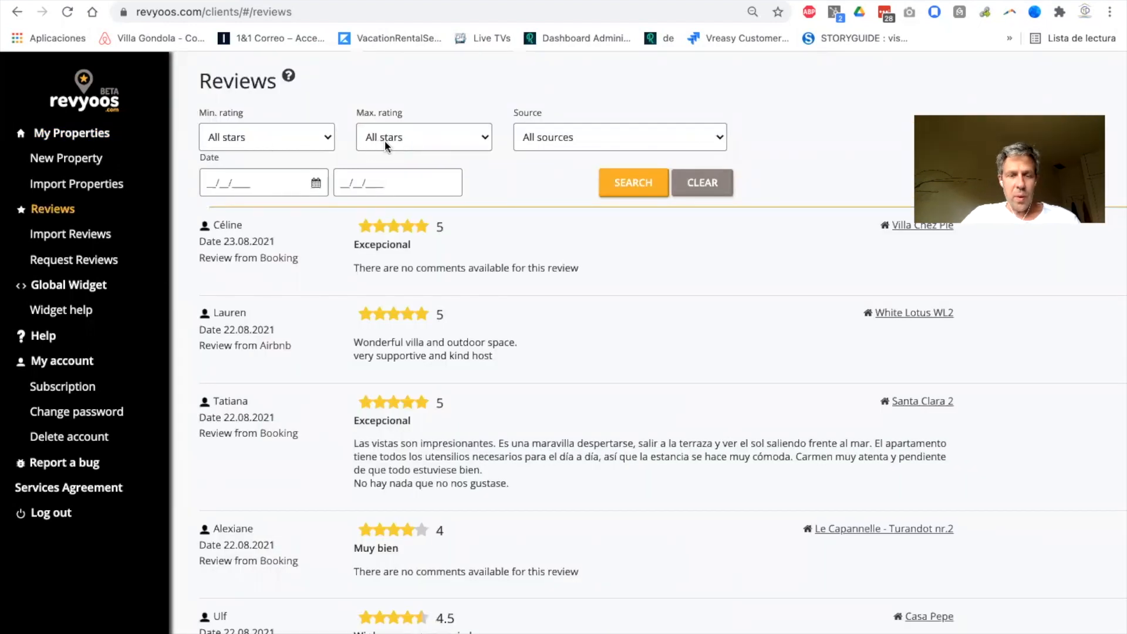
pyautogui.click(424, 136)
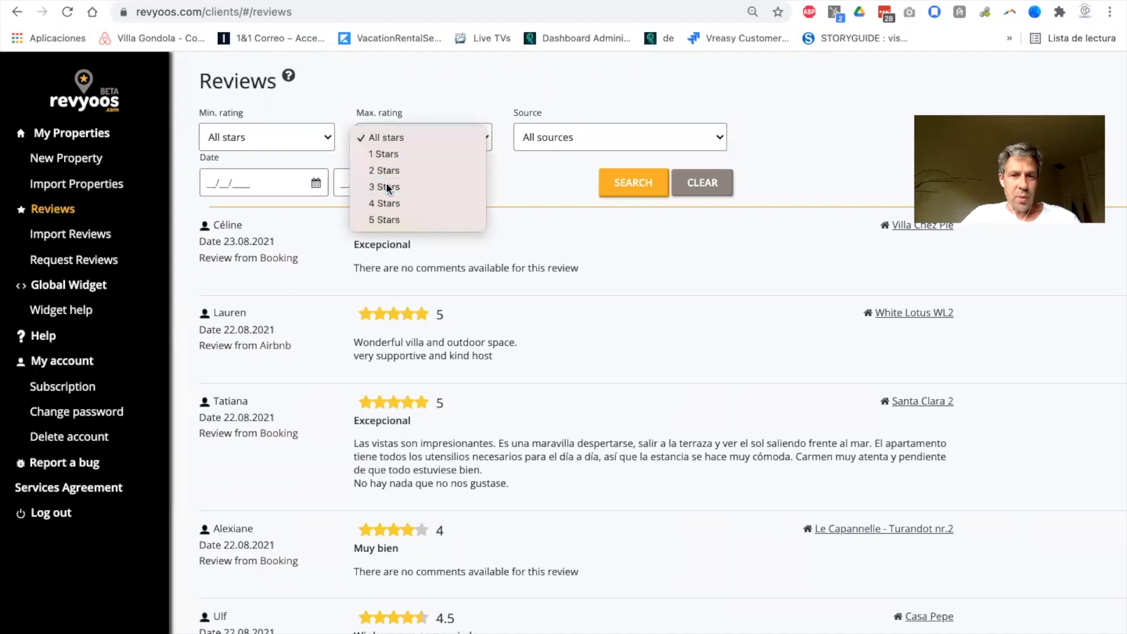
pyautogui.click(382, 186)
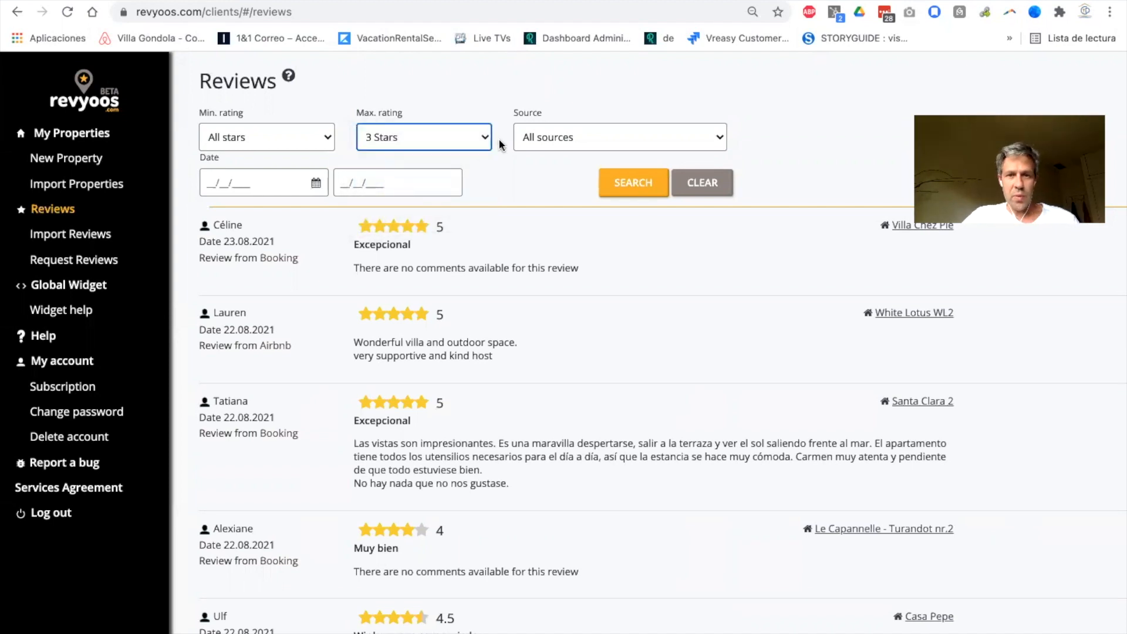
pyautogui.click(619, 136)
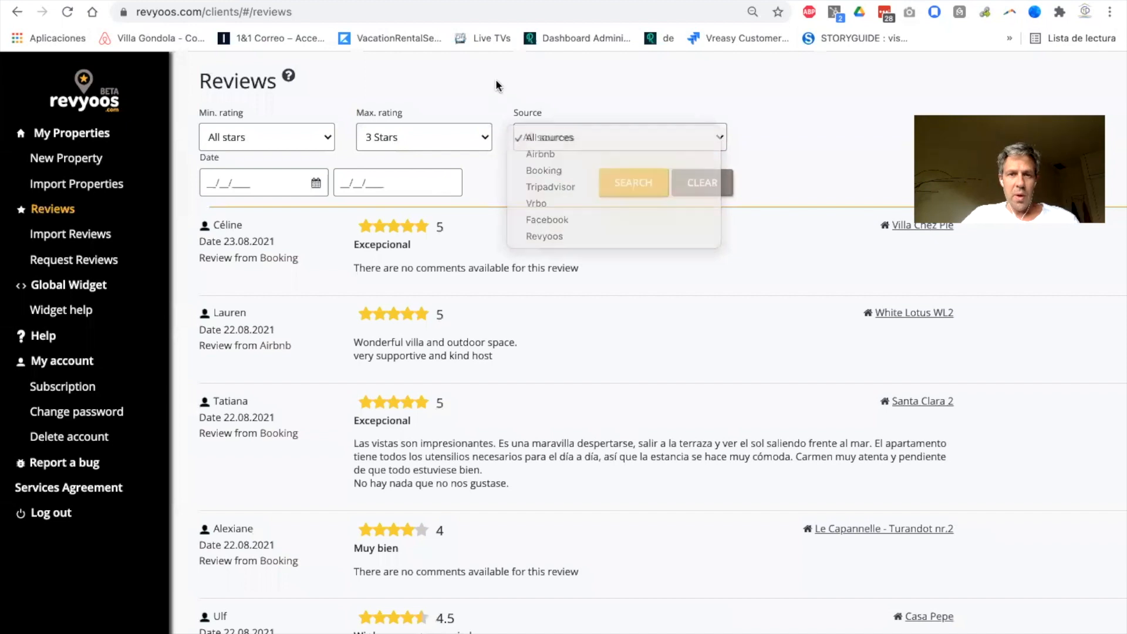
pyautogui.click(619, 137)
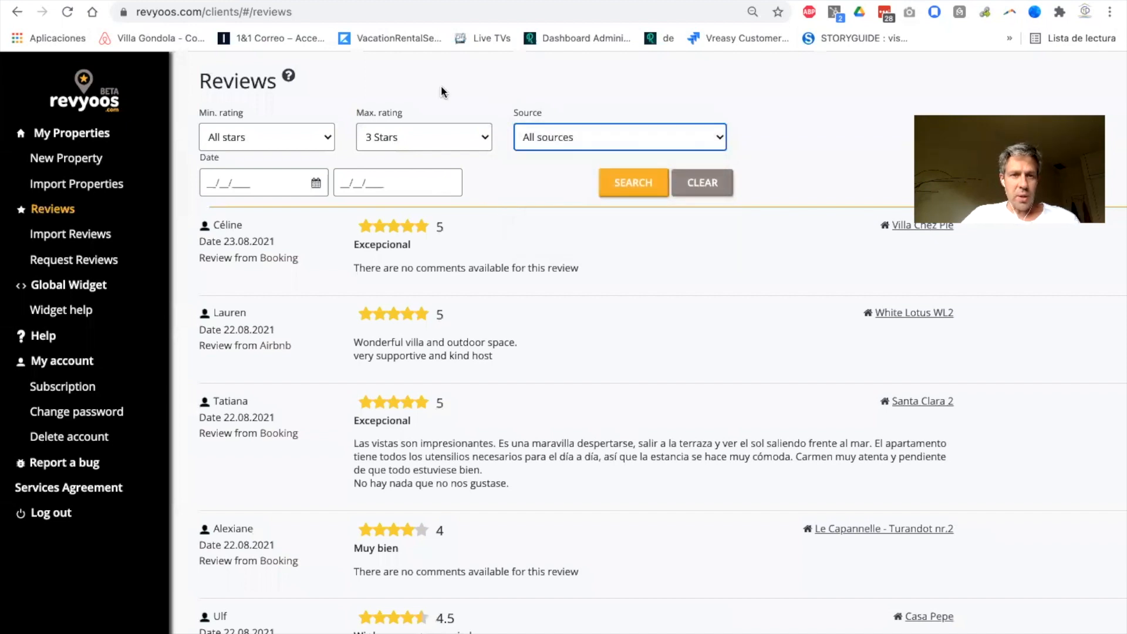
# Preview the Vertical tab, Floating Circle and Embed templates, then choose Horizontal tab.
pyautogui.click(69, 284)
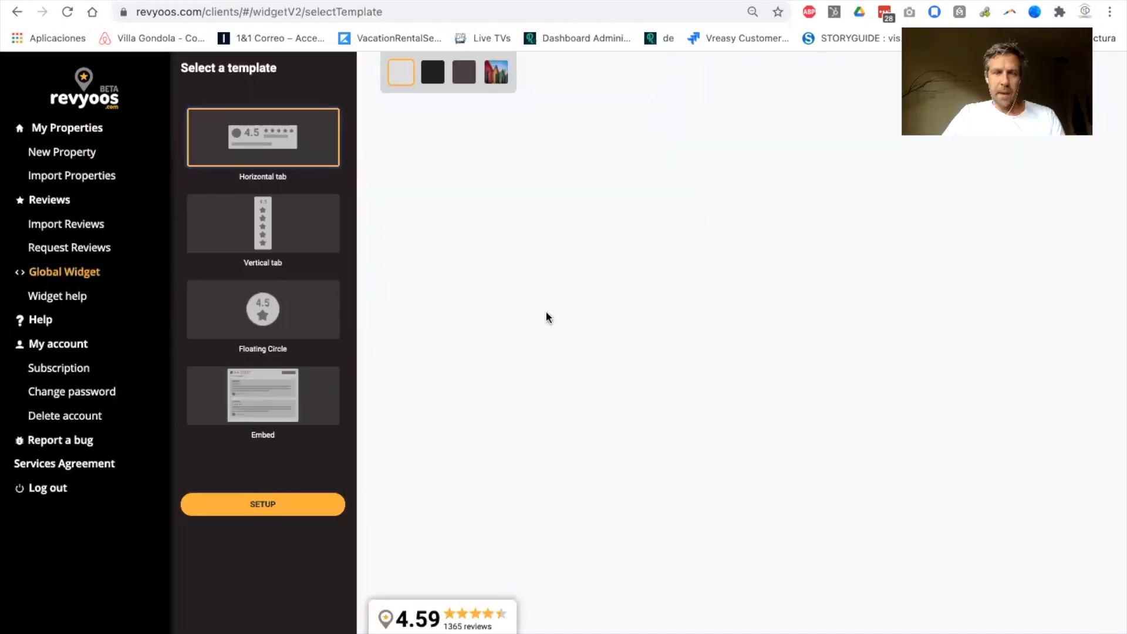
pyautogui.moveTo(388, 267)
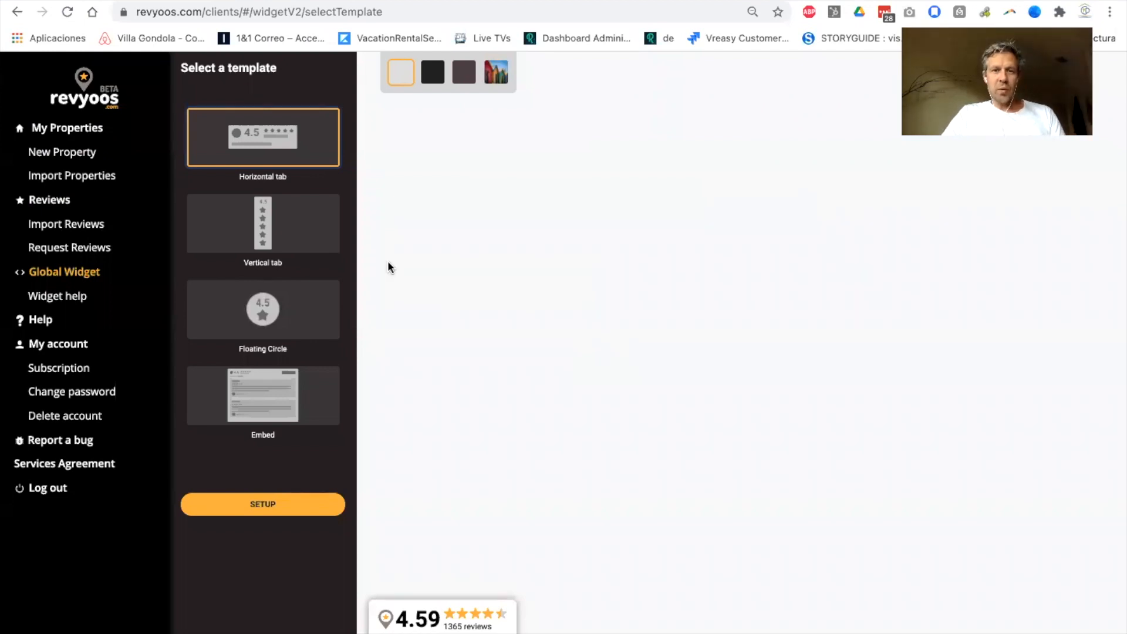
pyautogui.click(262, 223)
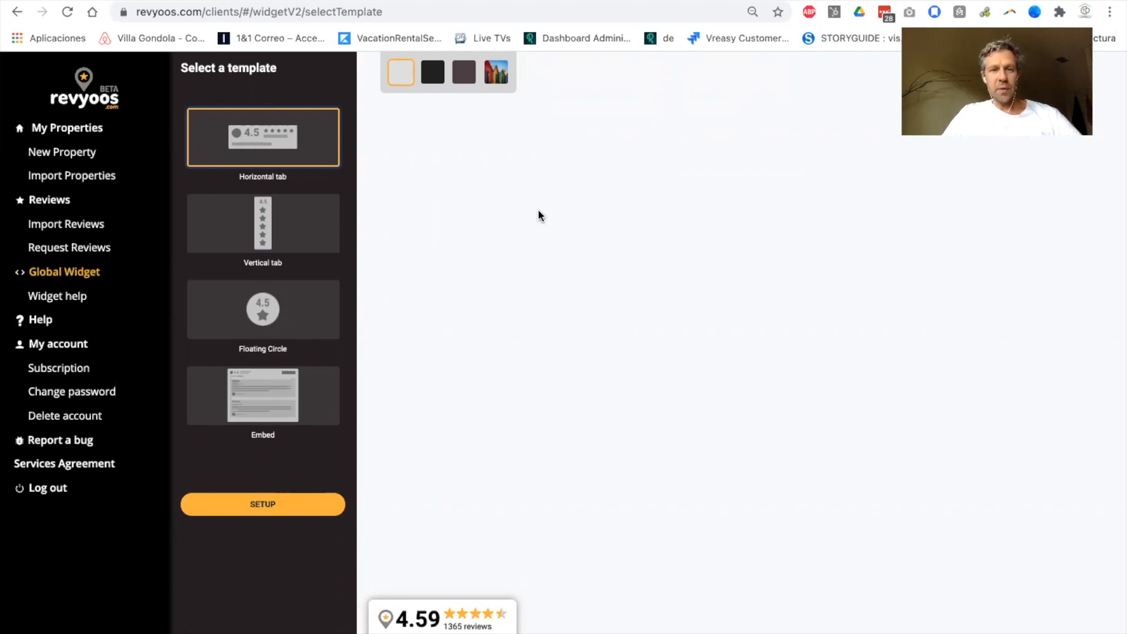
pyautogui.moveTo(390, 219)
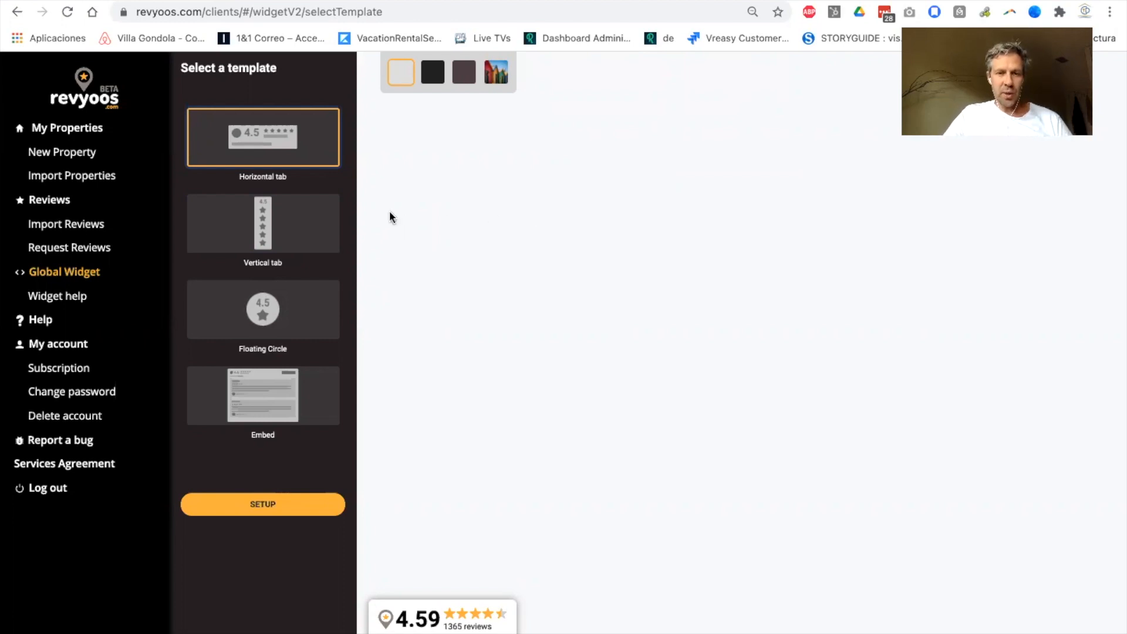
pyautogui.moveTo(381, 152)
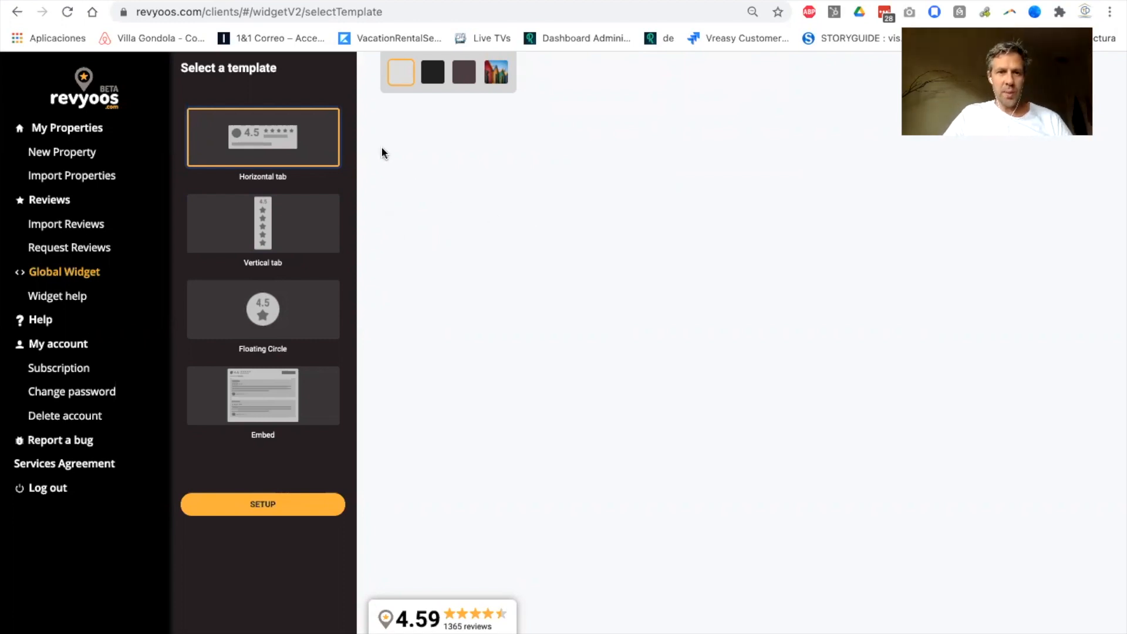
pyautogui.moveTo(441, 204)
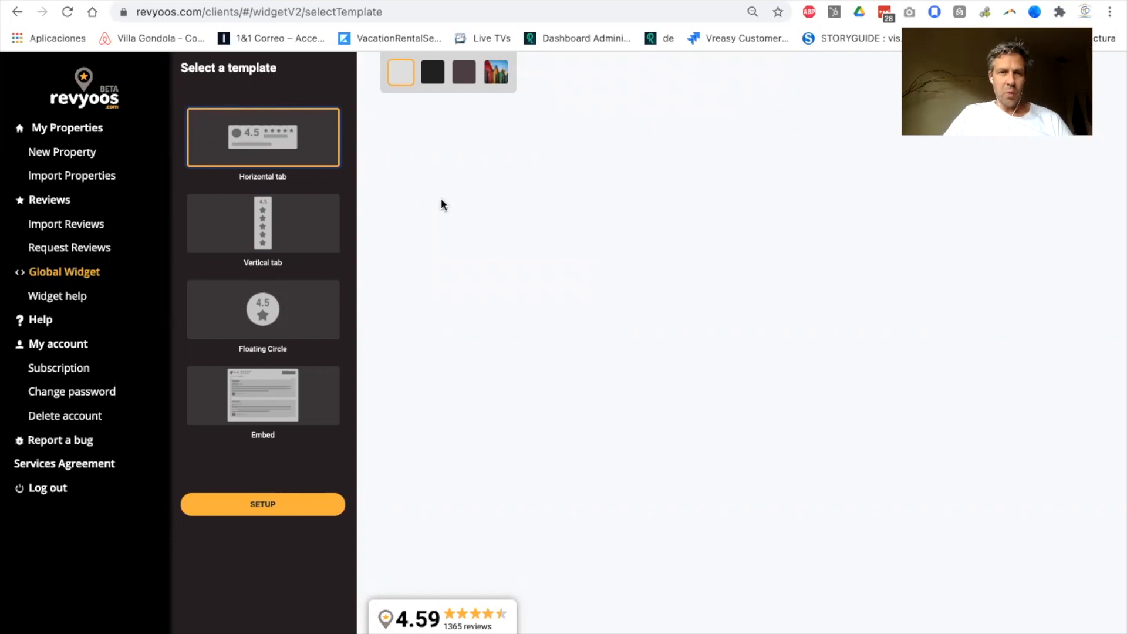
pyautogui.moveTo(277, 136)
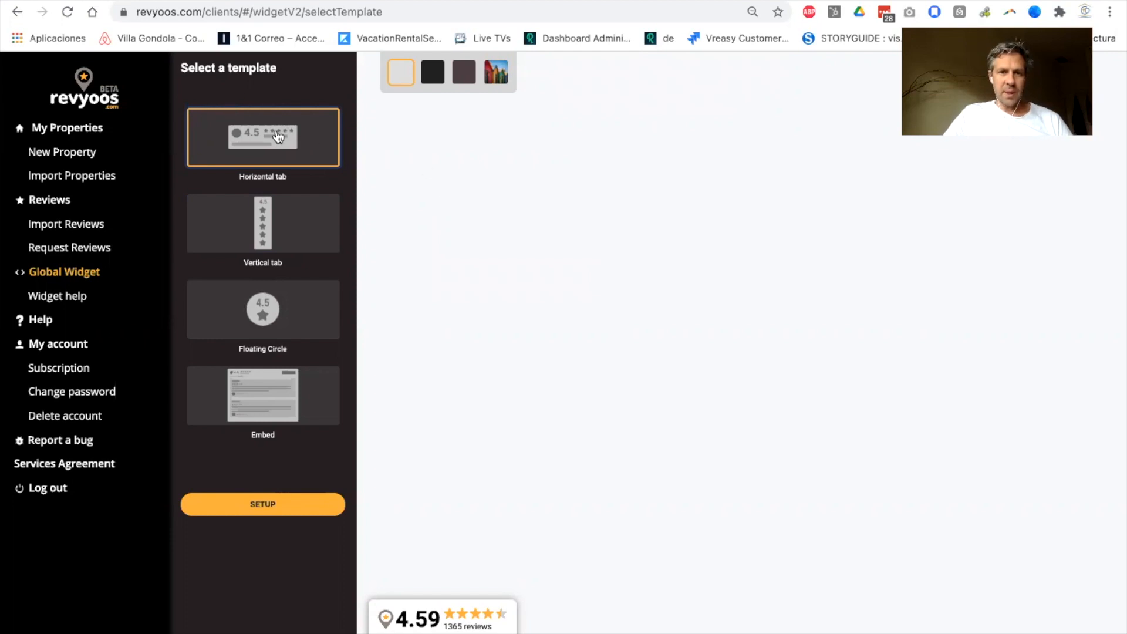
pyautogui.click(262, 223)
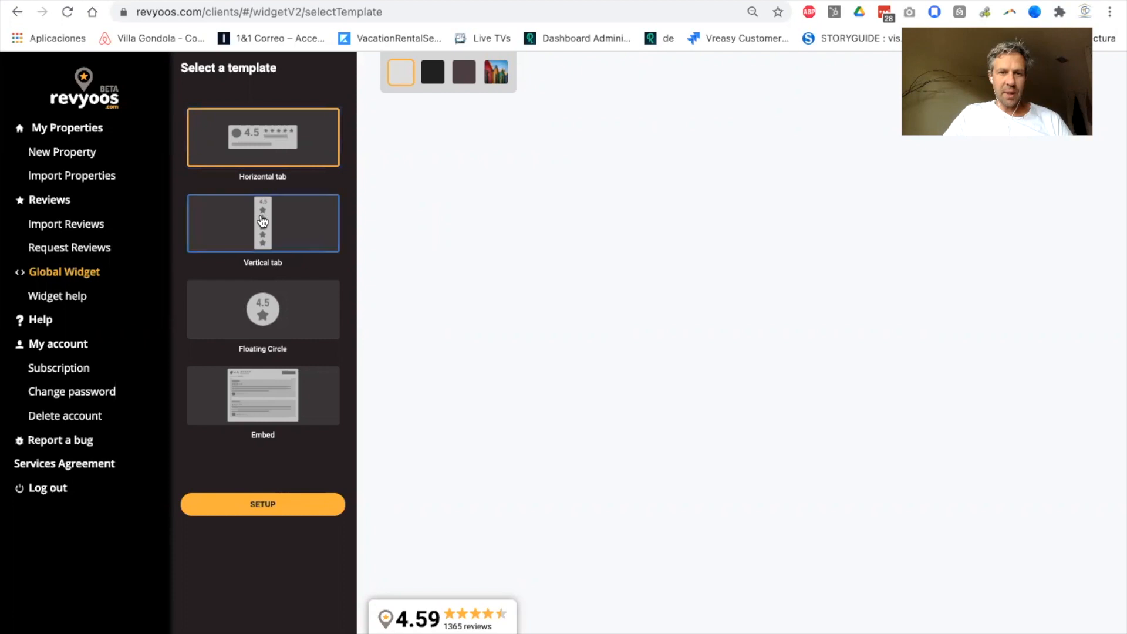
pyautogui.click(262, 309)
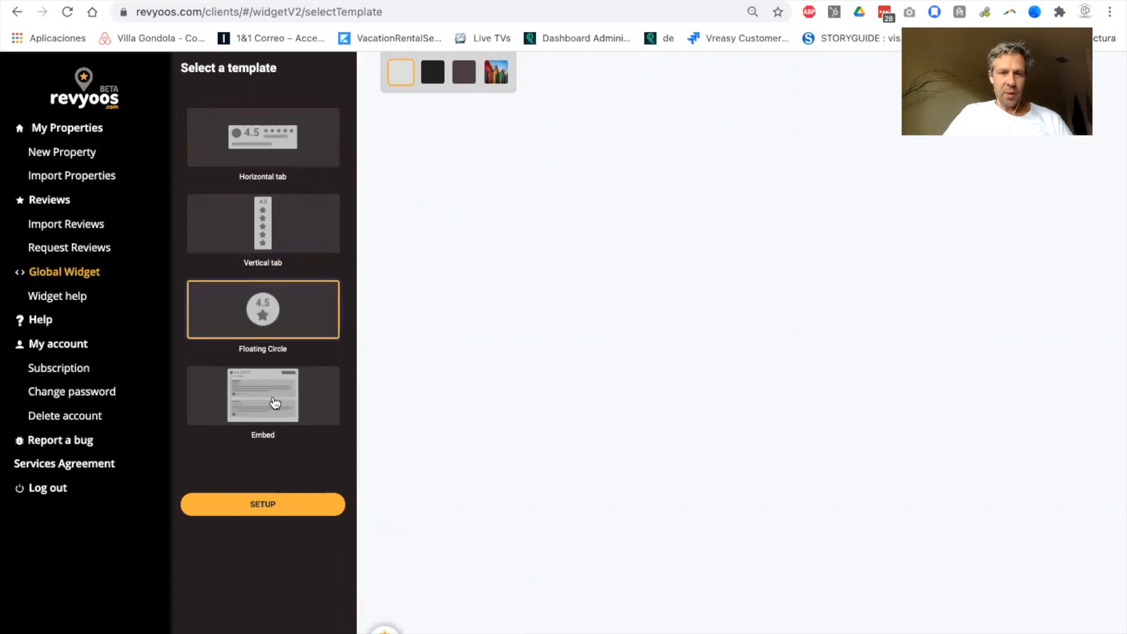
pyautogui.click(262, 395)
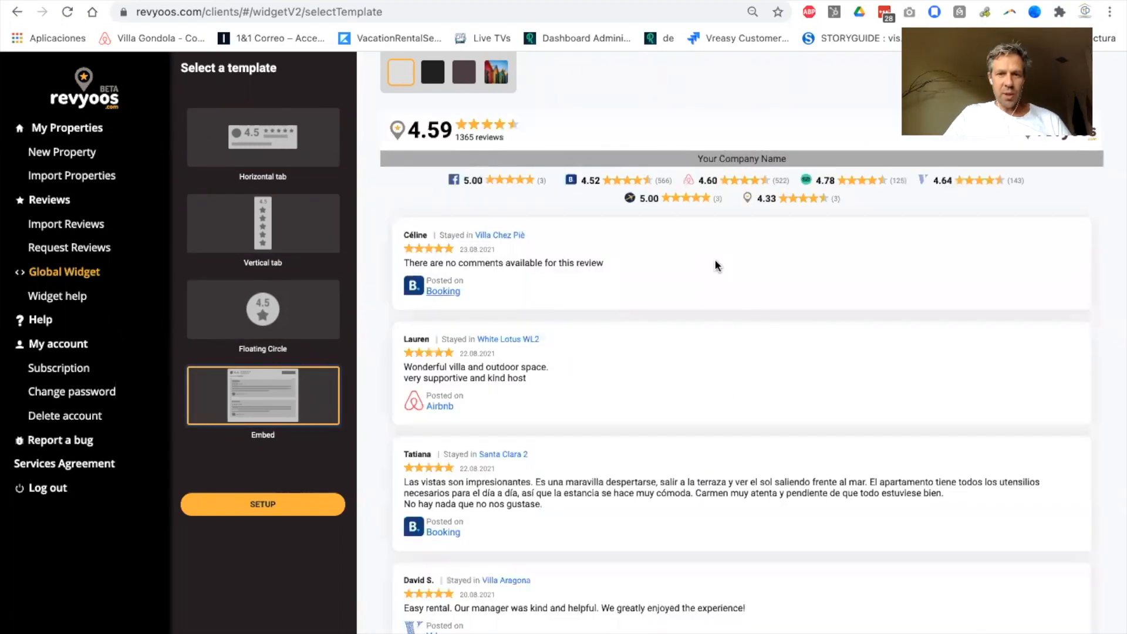
pyautogui.moveTo(593, 440)
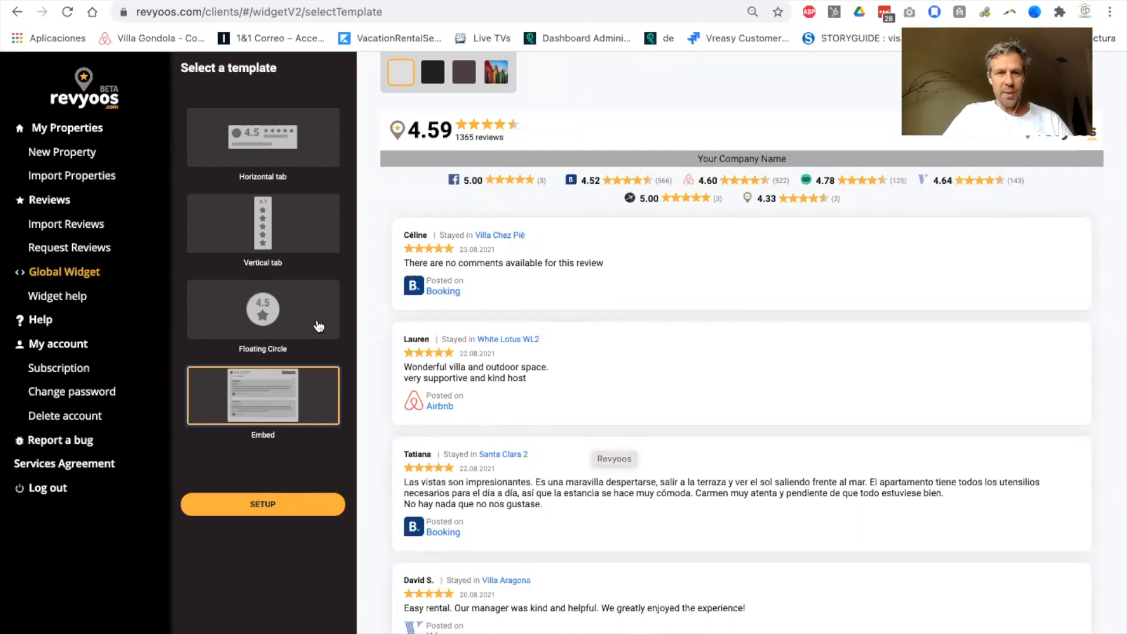
pyautogui.click(262, 309)
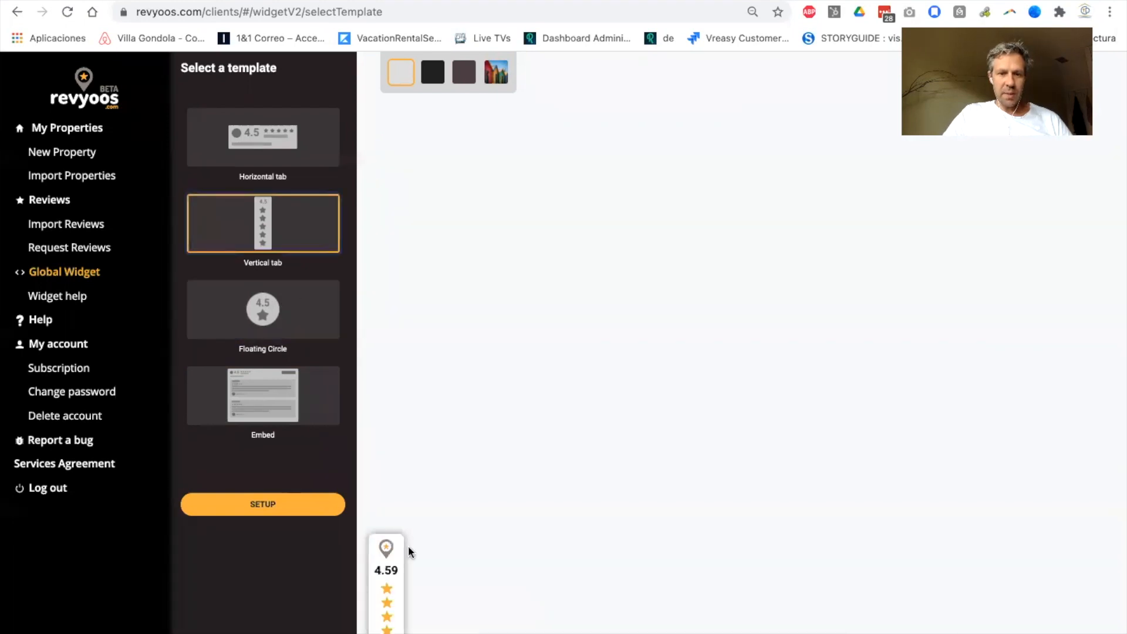
pyautogui.click(386, 550)
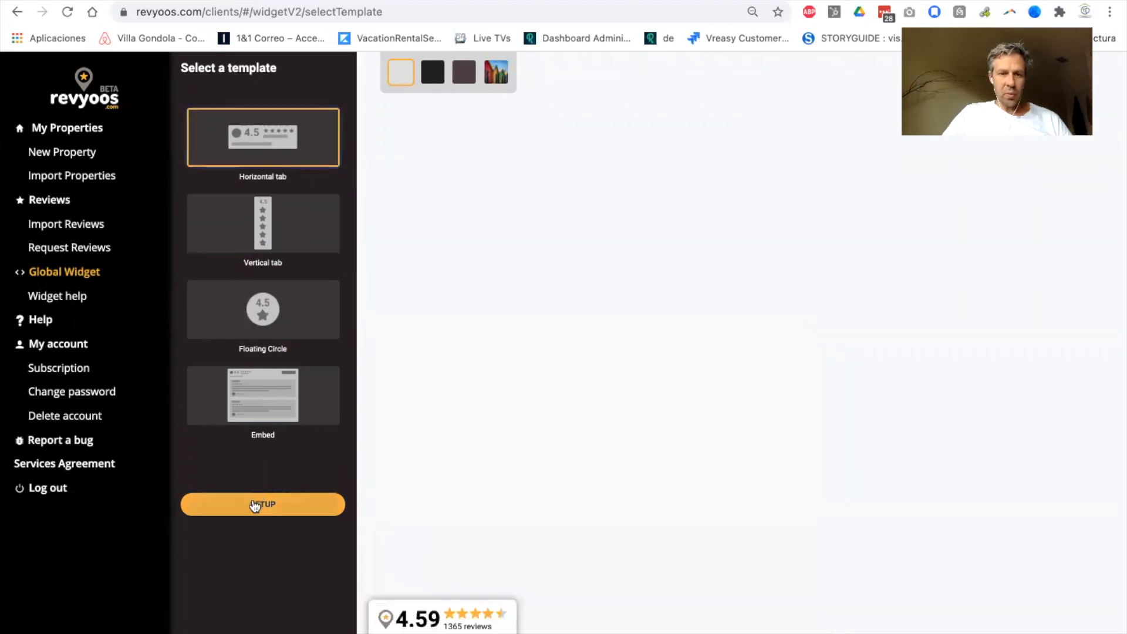
# Give the Horizontal Tab widget a light theme, green brand colour and bottom-right position.
pyautogui.click(262, 504)
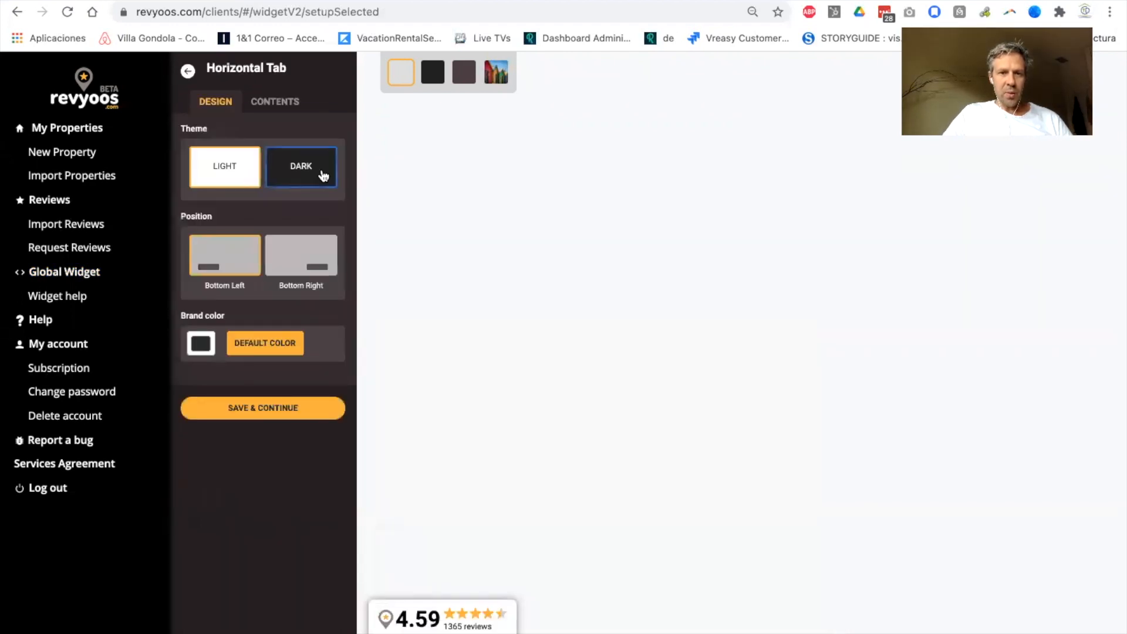
pyautogui.click(223, 165)
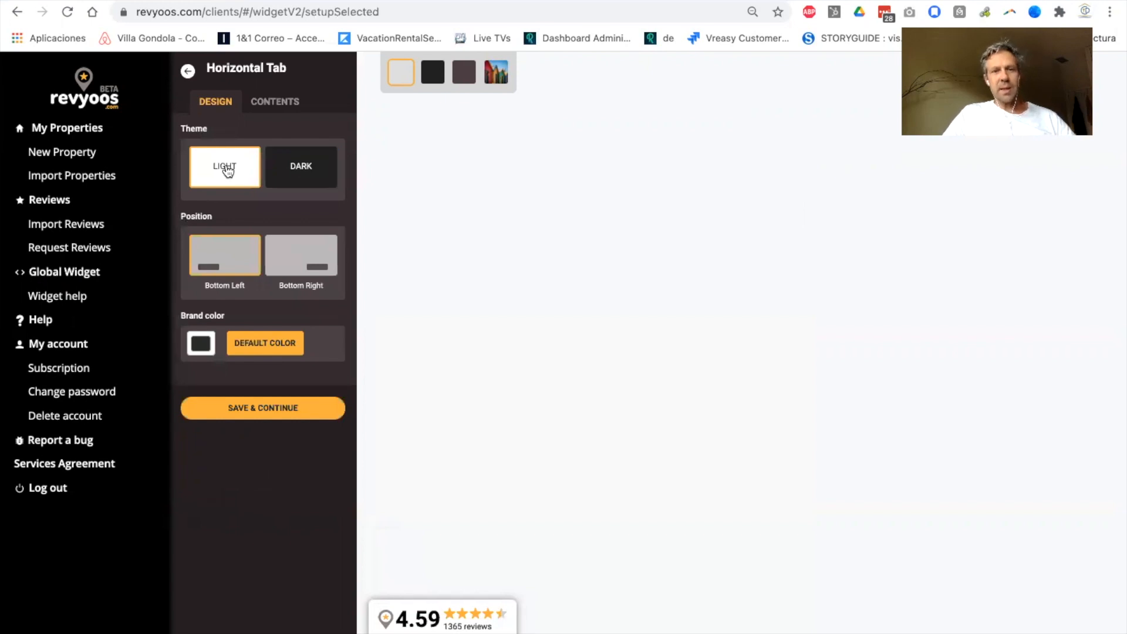
pyautogui.click(300, 166)
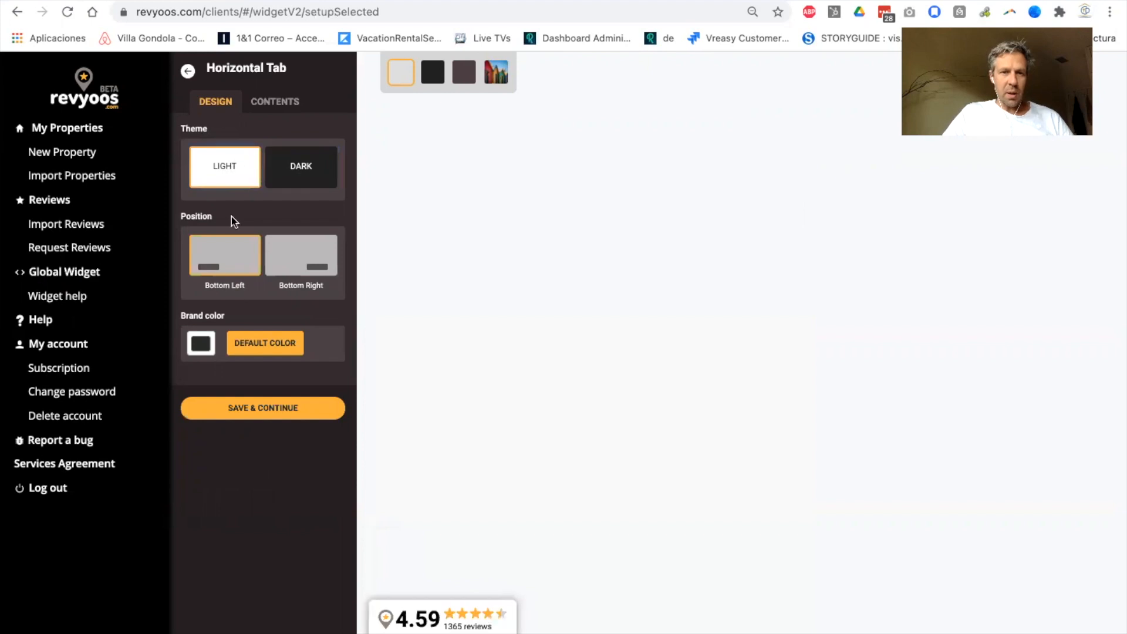
pyautogui.click(200, 343)
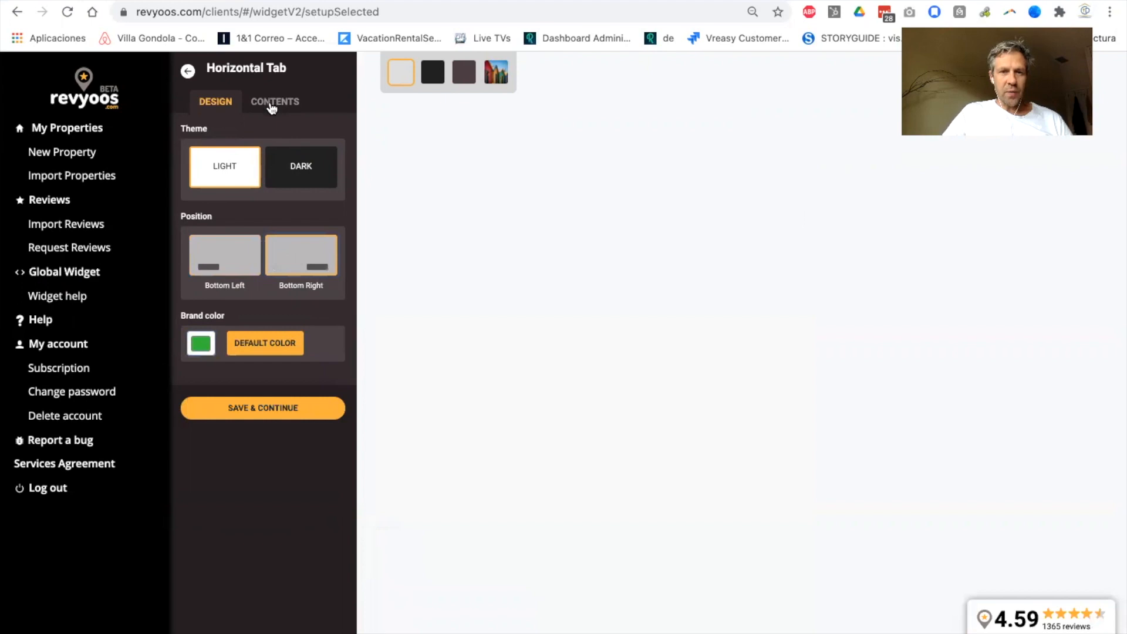
# Exclude Airbnb, Booking, Vrbo, TripAdvisor and Facebook so only Revyoos reviews show.
pyautogui.click(274, 101)
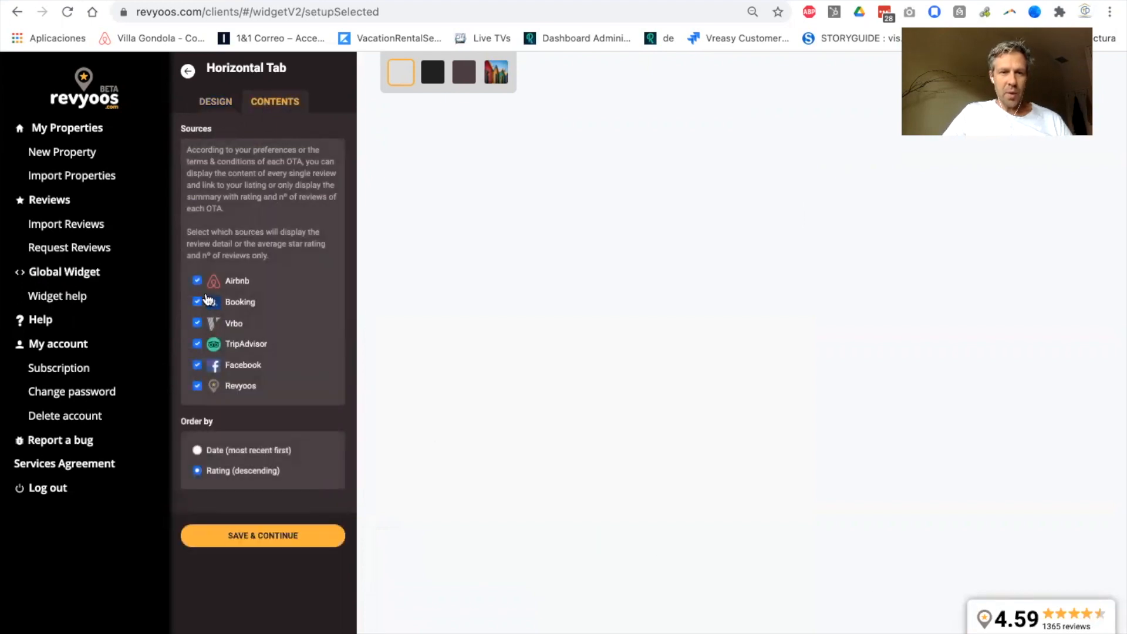
pyautogui.click(197, 280)
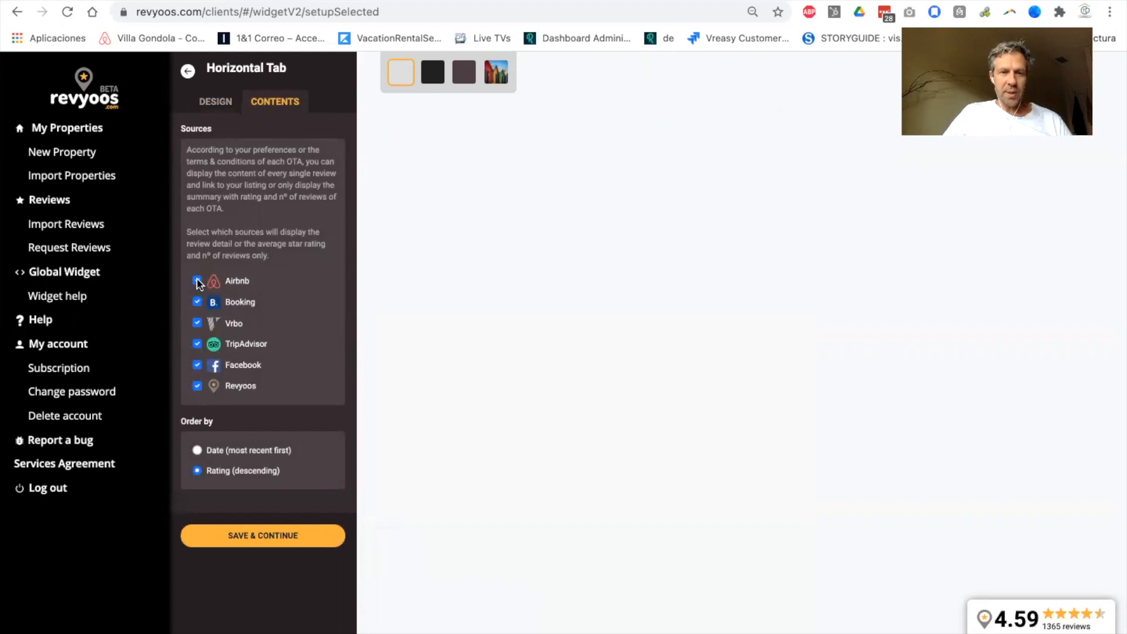
pyautogui.click(197, 281)
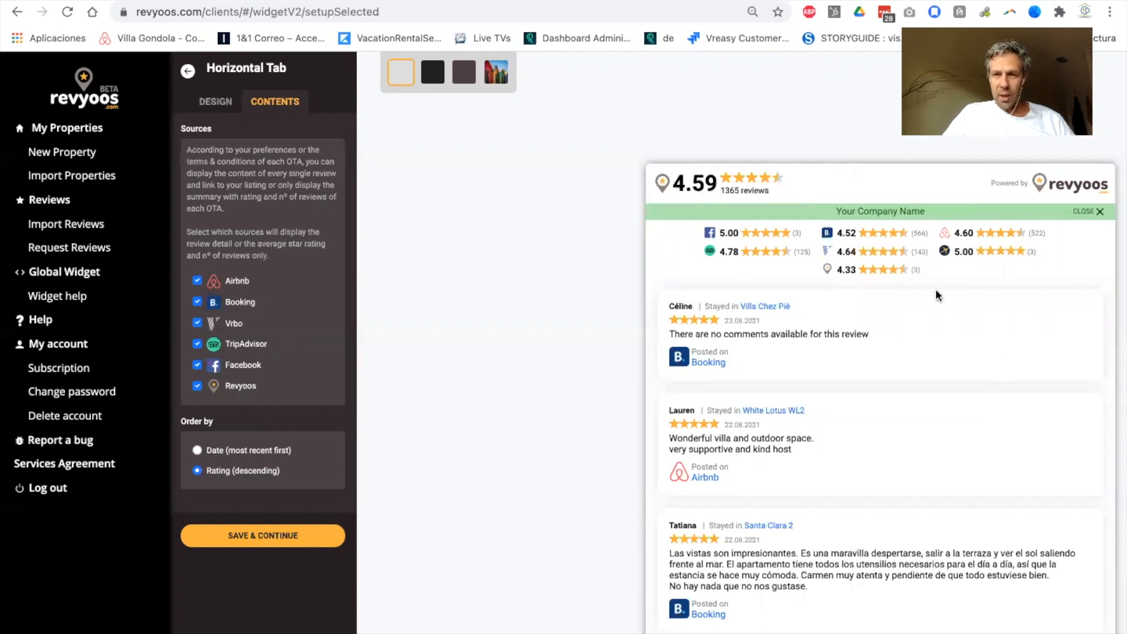
pyautogui.moveTo(722, 247)
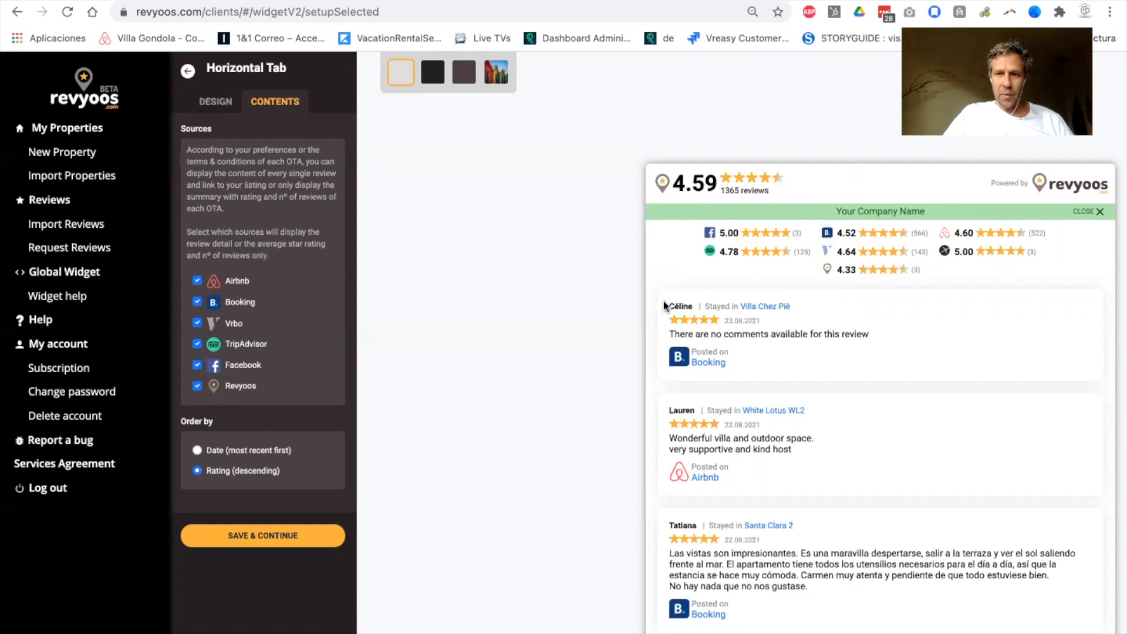
pyautogui.scroll(-3)
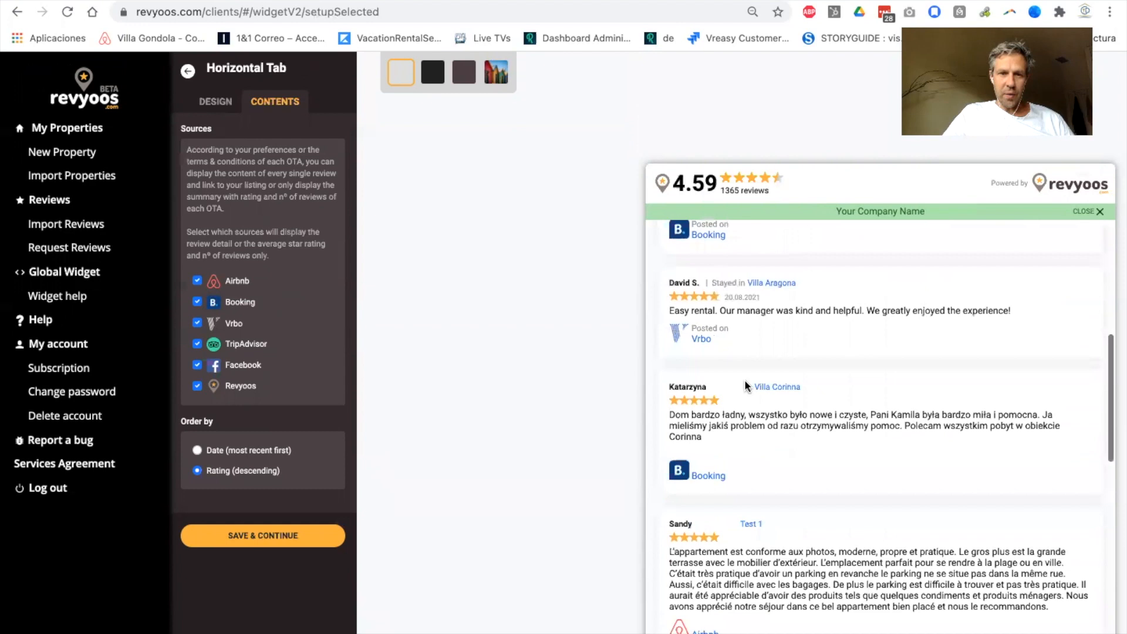
pyautogui.click(197, 280)
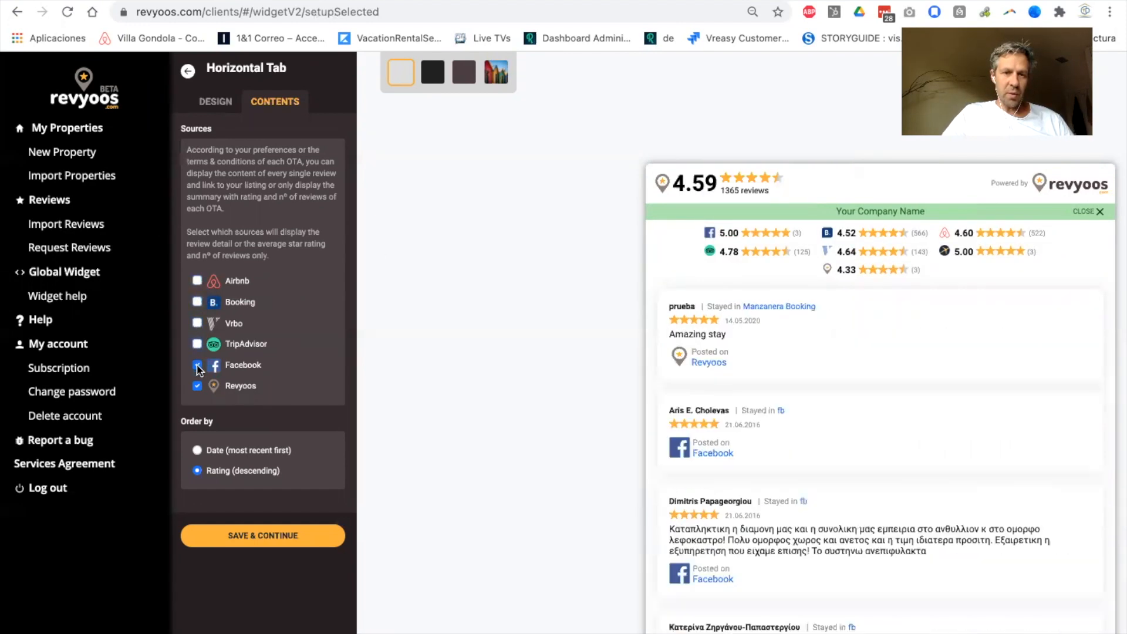
pyautogui.click(196, 365)
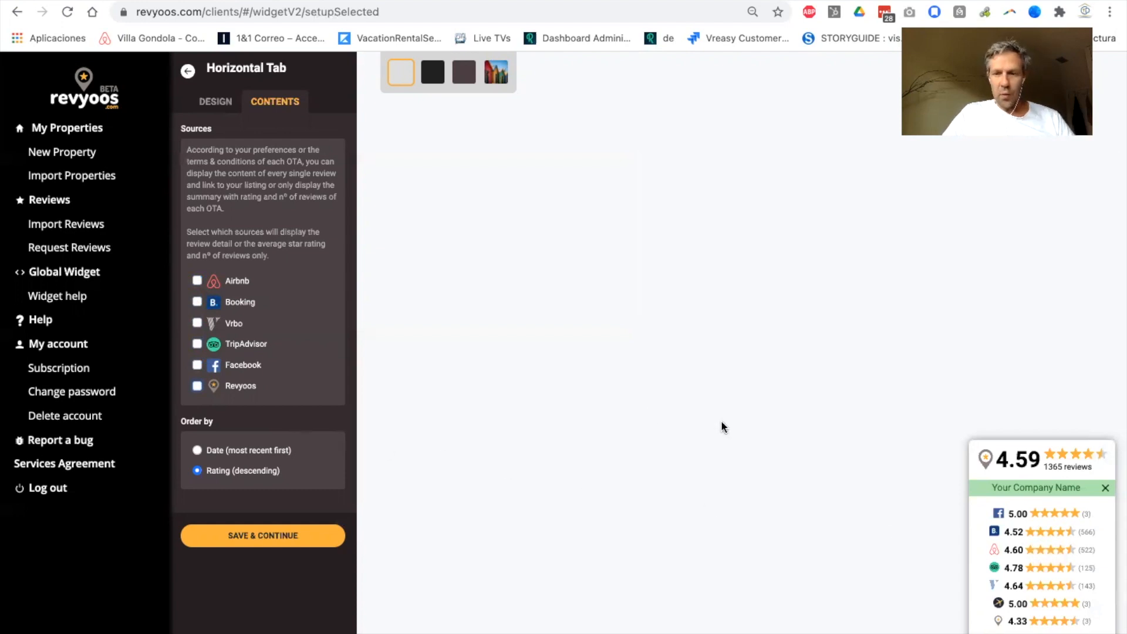
pyautogui.moveTo(660, 535)
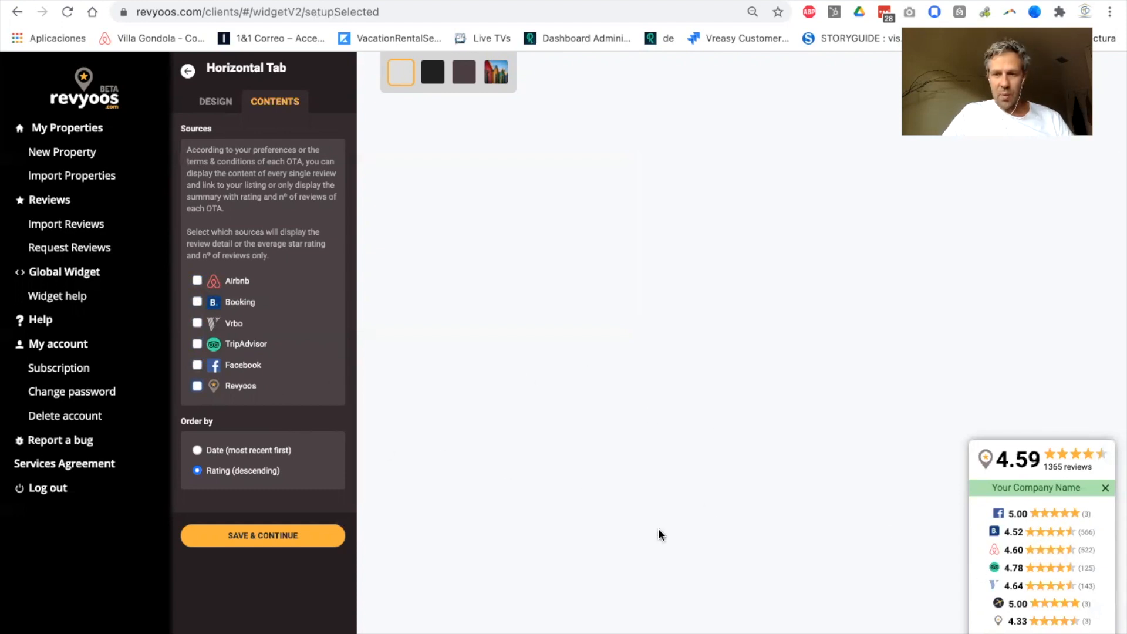
pyautogui.click(196, 386)
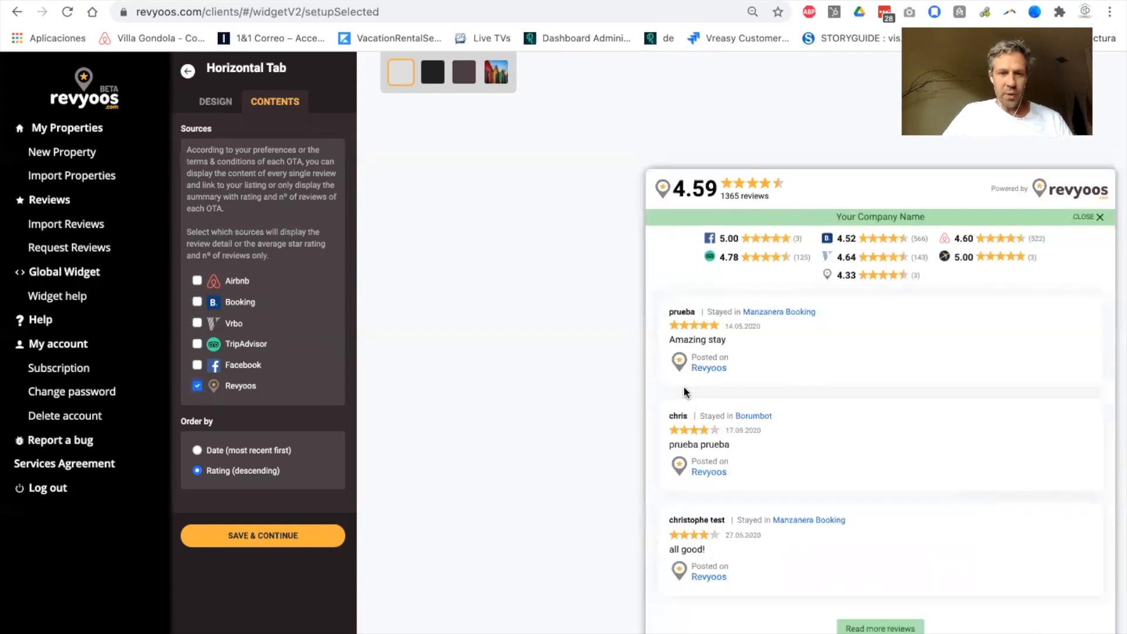
pyautogui.moveTo(196, 438)
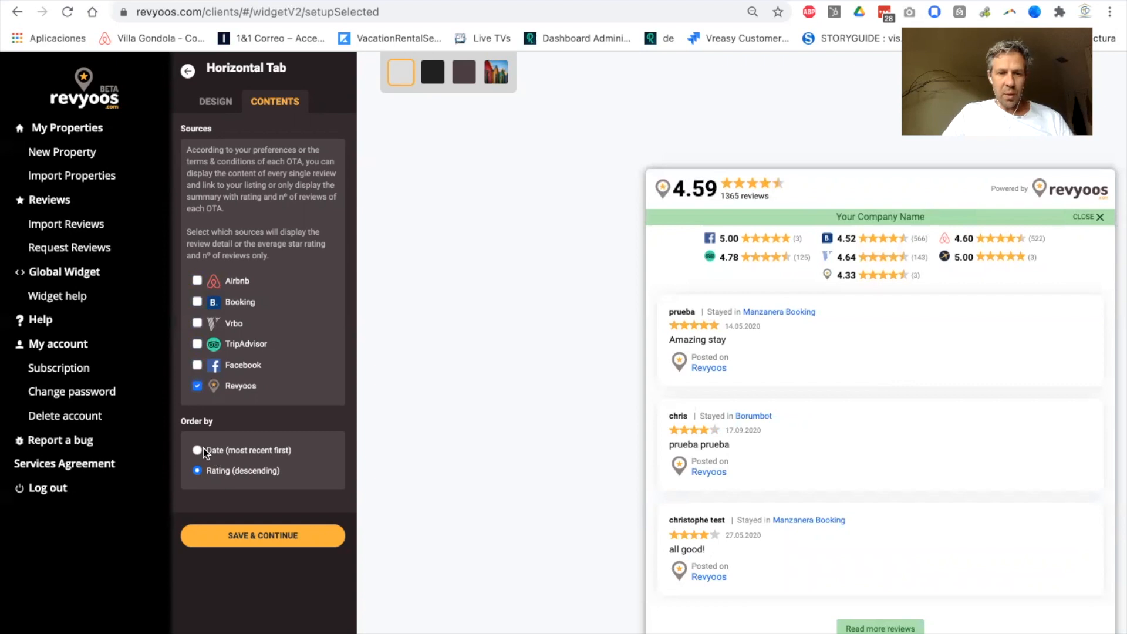
# Try ordering reviews by date, then return to rating descending.
pyautogui.click(197, 449)
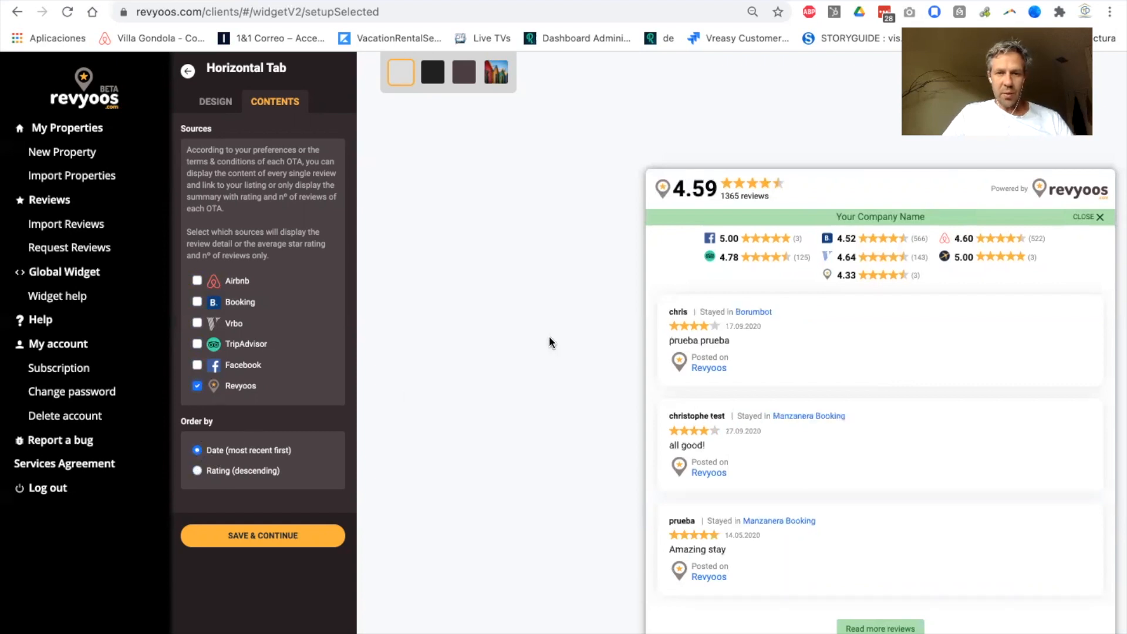
pyautogui.moveTo(410, 437)
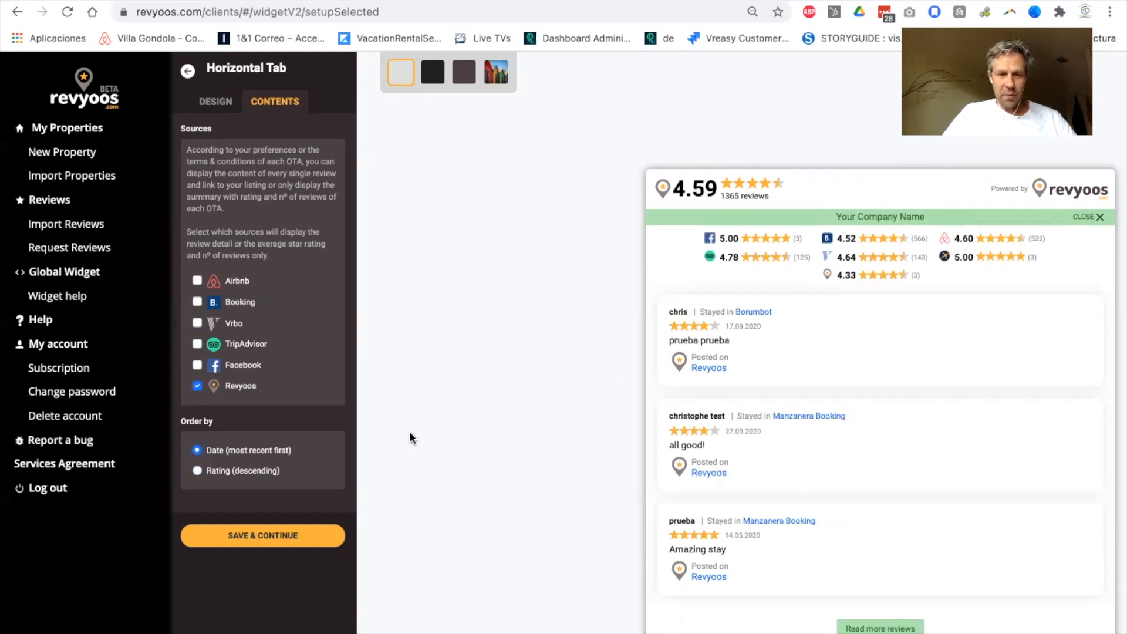
pyautogui.click(196, 469)
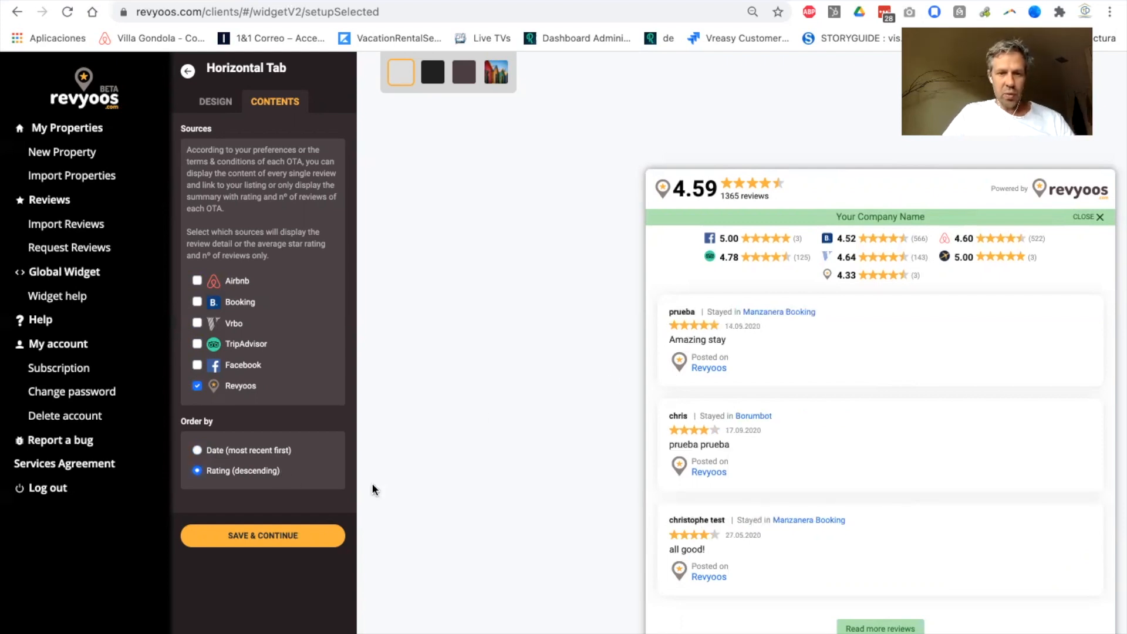
pyautogui.moveTo(419, 492)
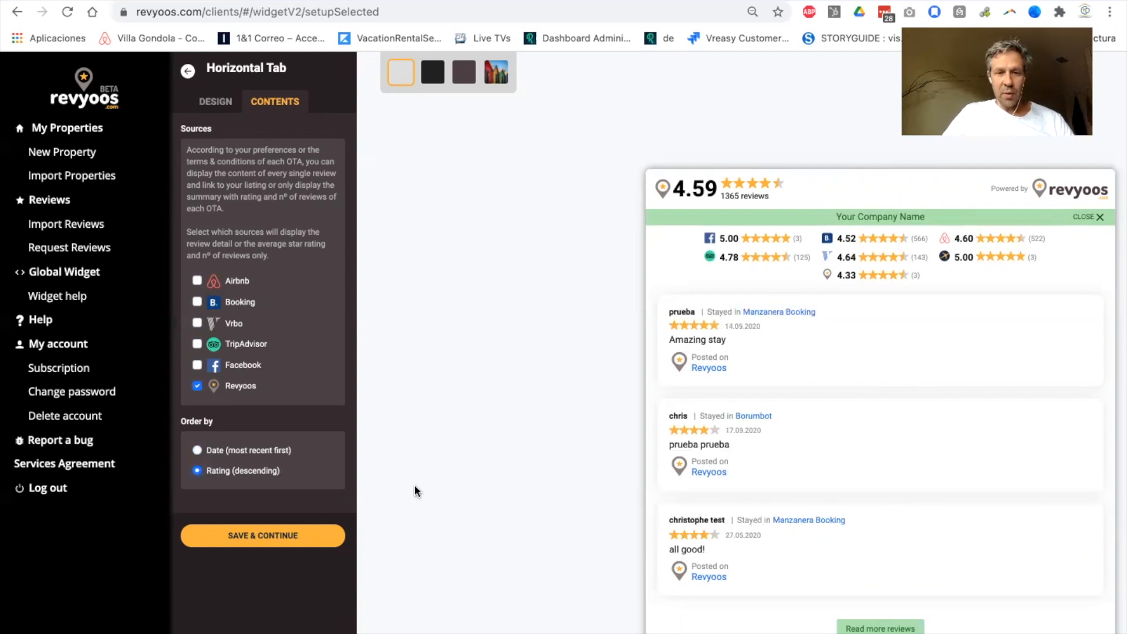
pyautogui.moveTo(753, 258)
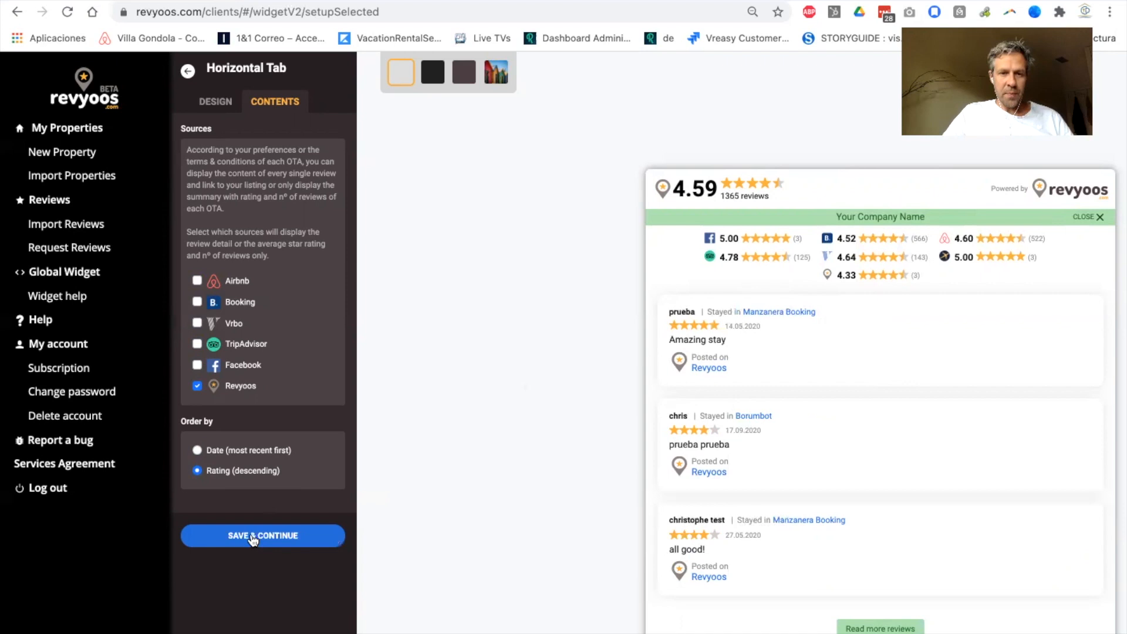
# Save the widget settings and select the Global Widget embed script code.
pyautogui.click(262, 535)
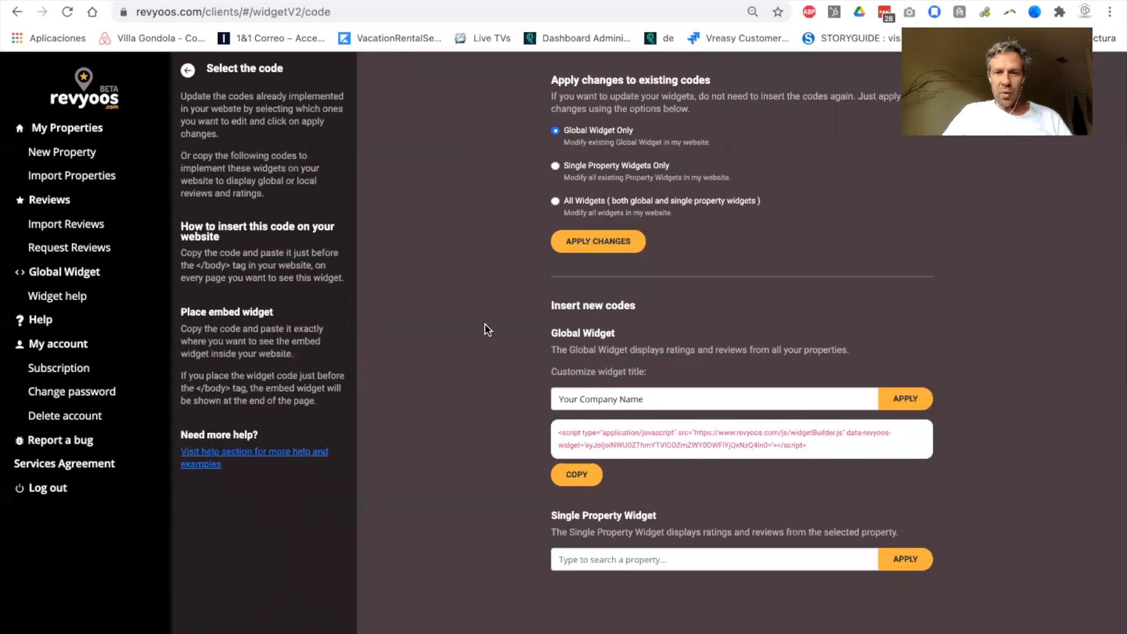
pyautogui.moveTo(632, 443)
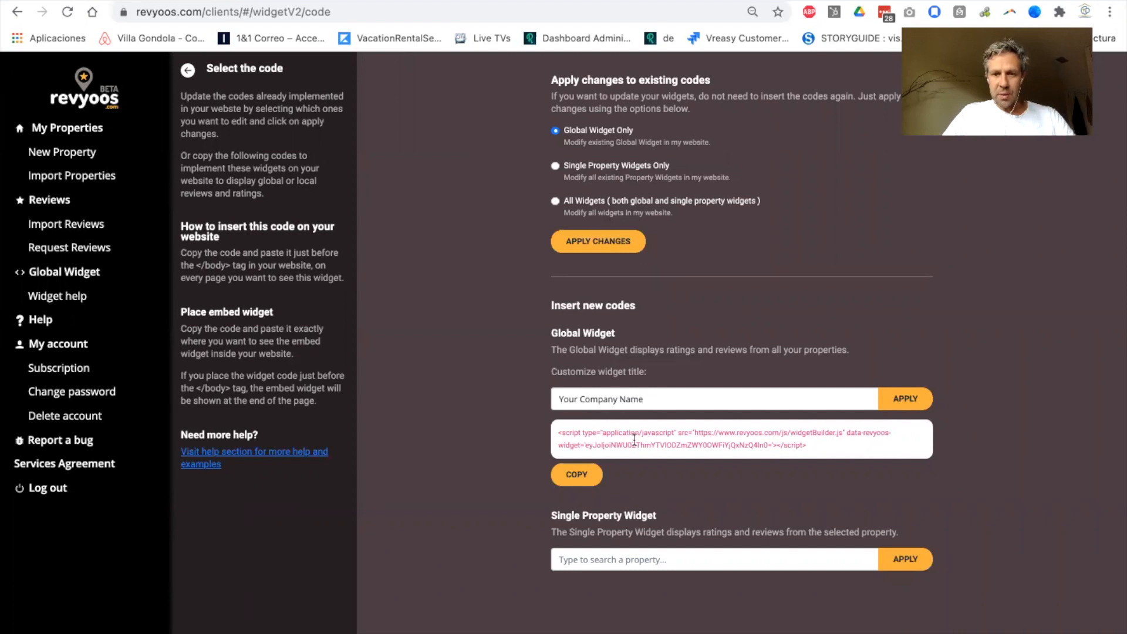
pyautogui.moveTo(826, 453)
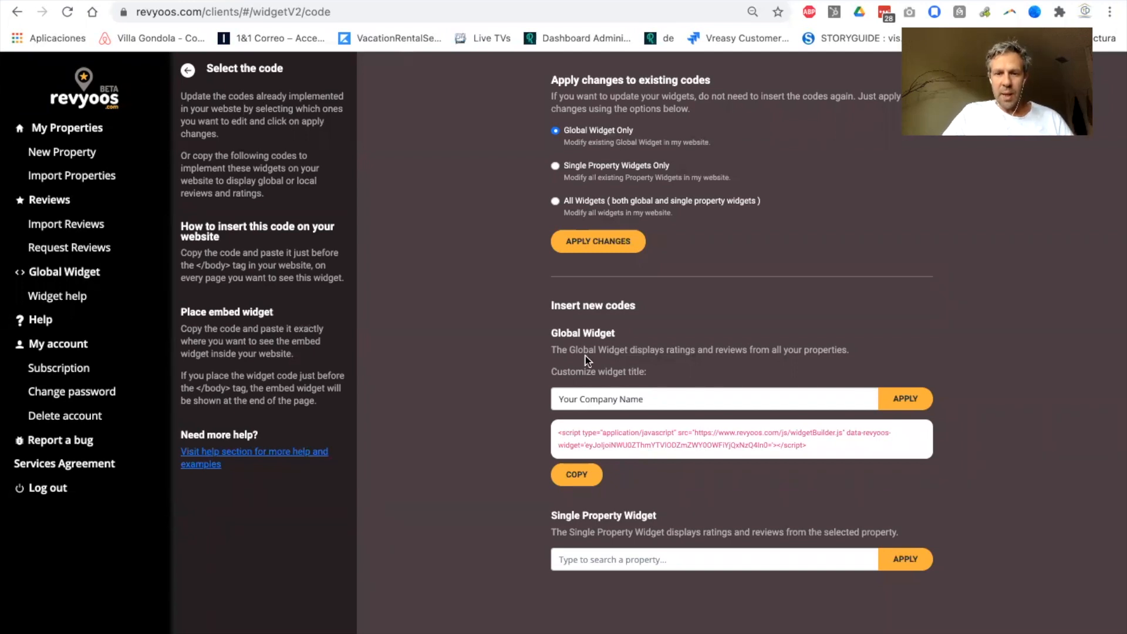
pyautogui.doubleClick(619, 516)
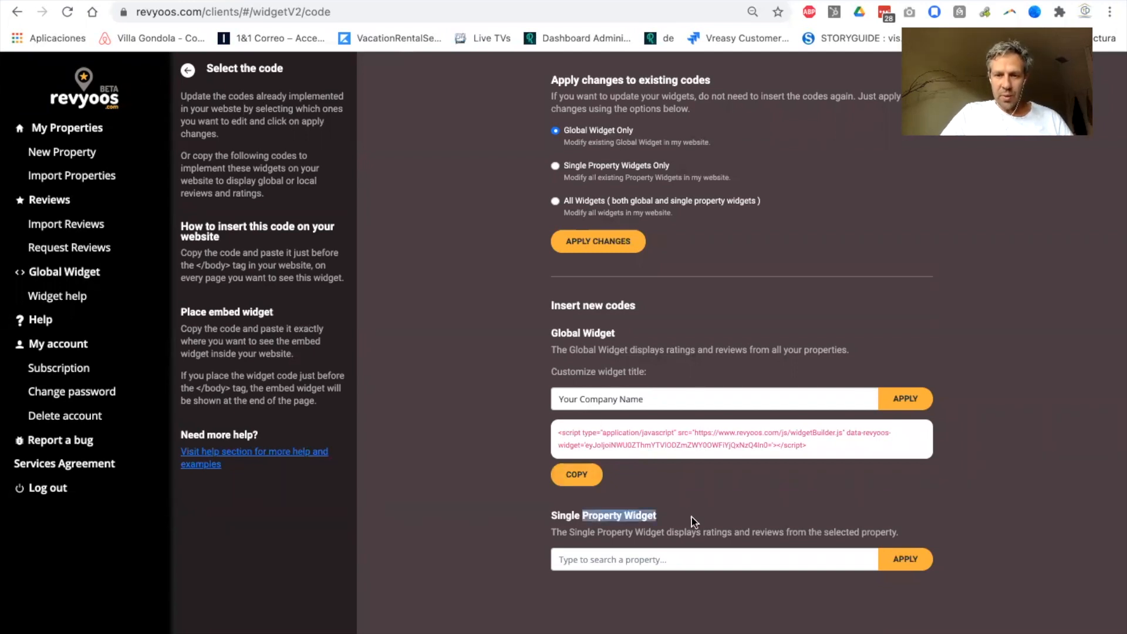
# Set the Single Property Widget to Lees L26 to get its embed script.
pyautogui.click(711, 559)
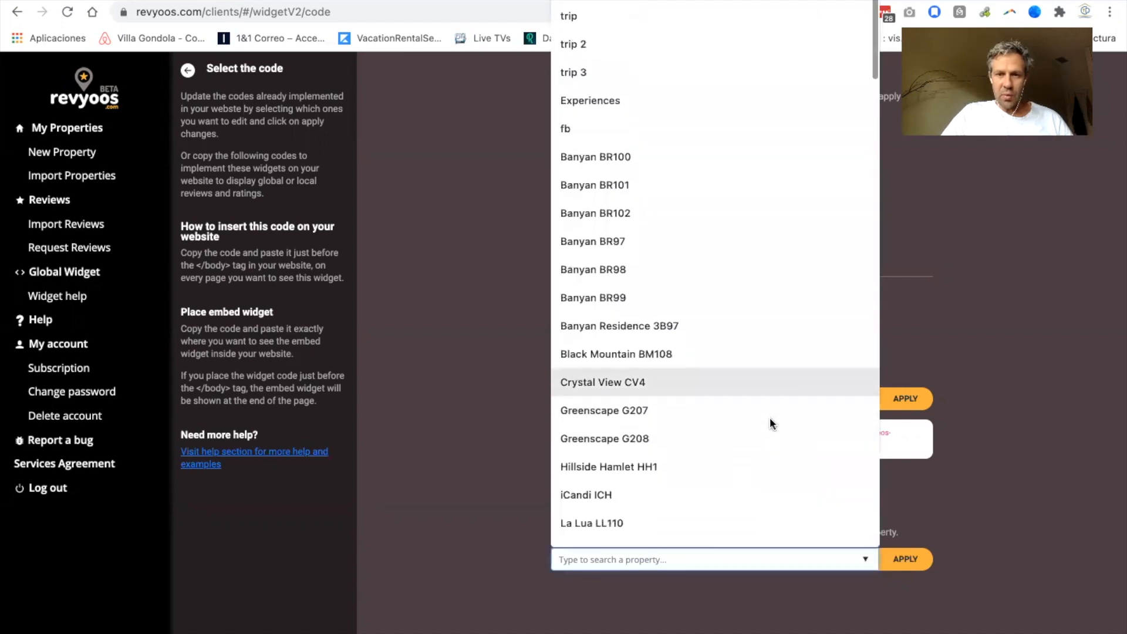
pyautogui.scroll(-3)
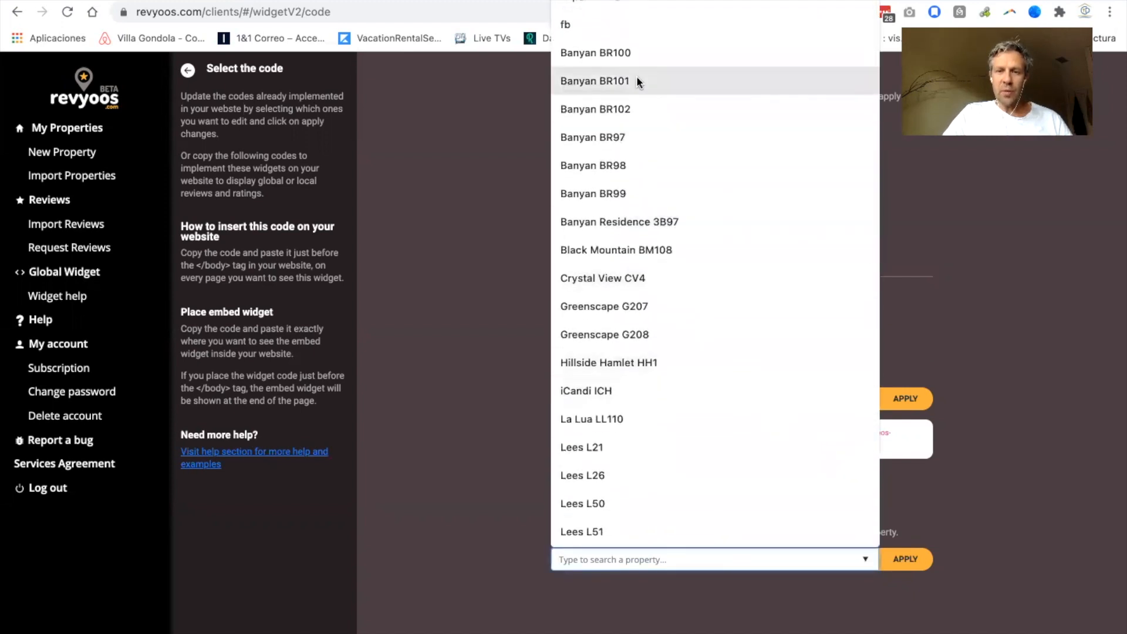
pyautogui.scroll(-3)
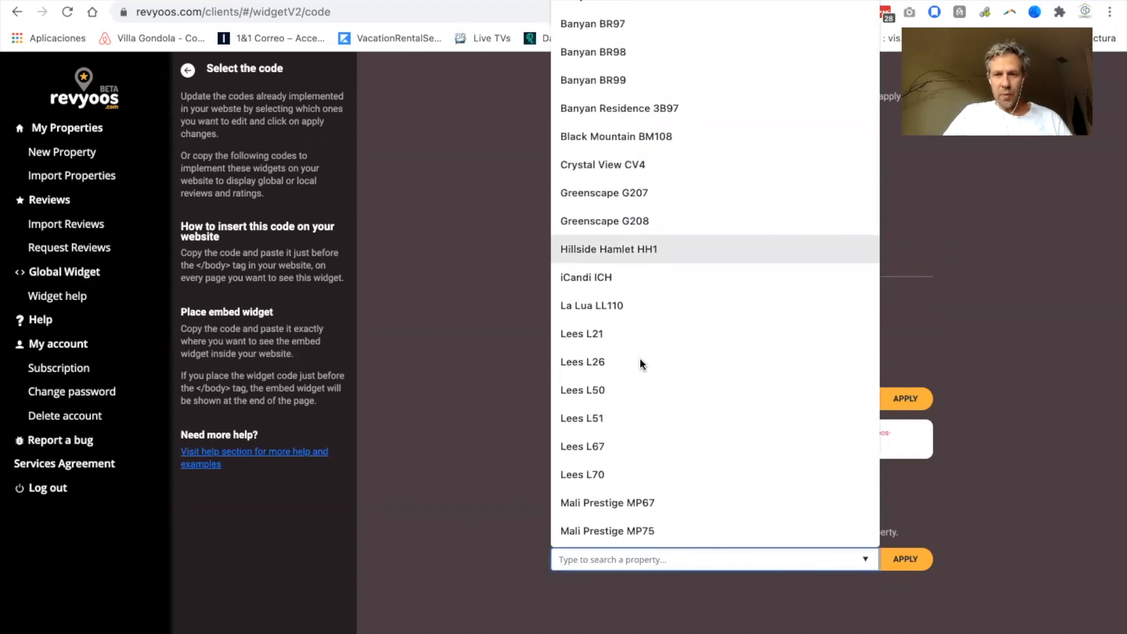
pyautogui.click(582, 362)
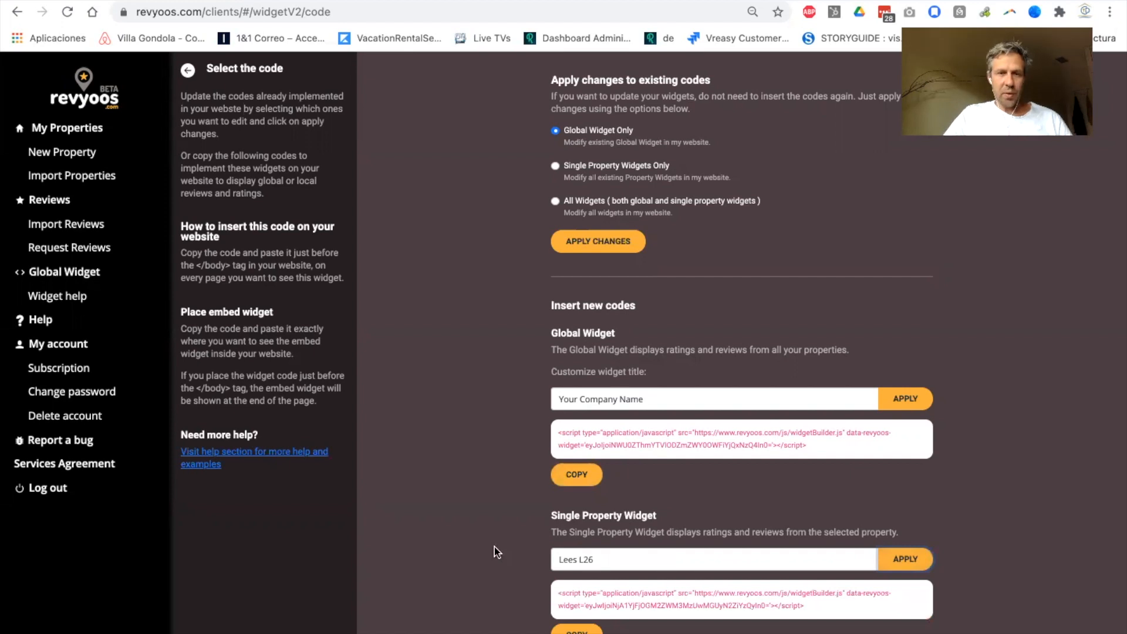
pyautogui.moveTo(501, 430)
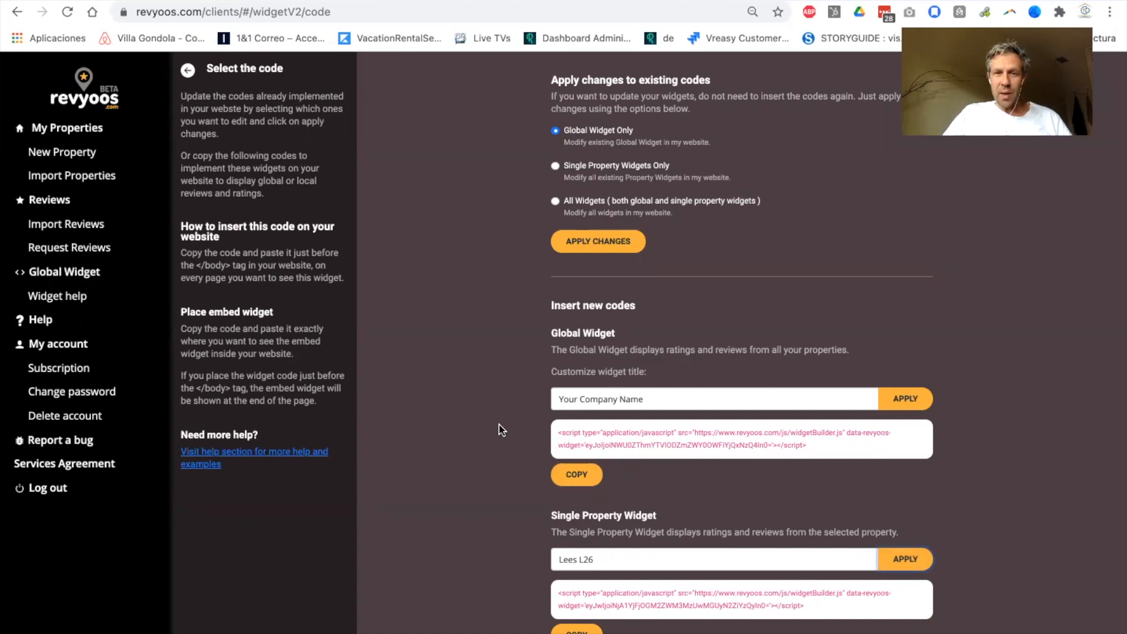
pyautogui.moveTo(970, 279)
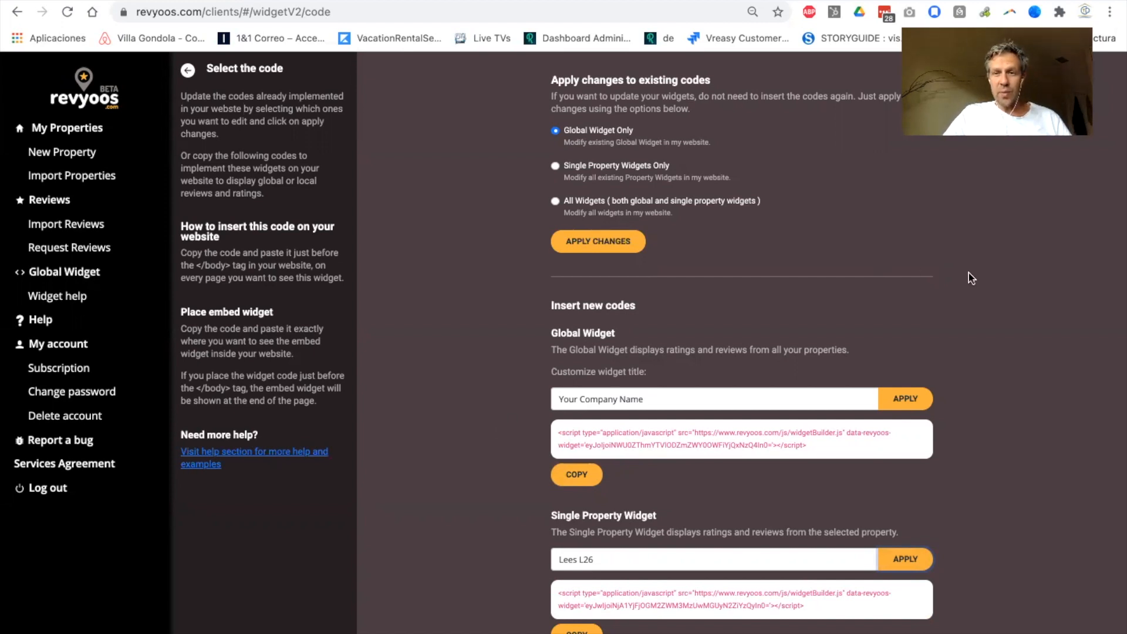
pyautogui.moveTo(1057, 313)
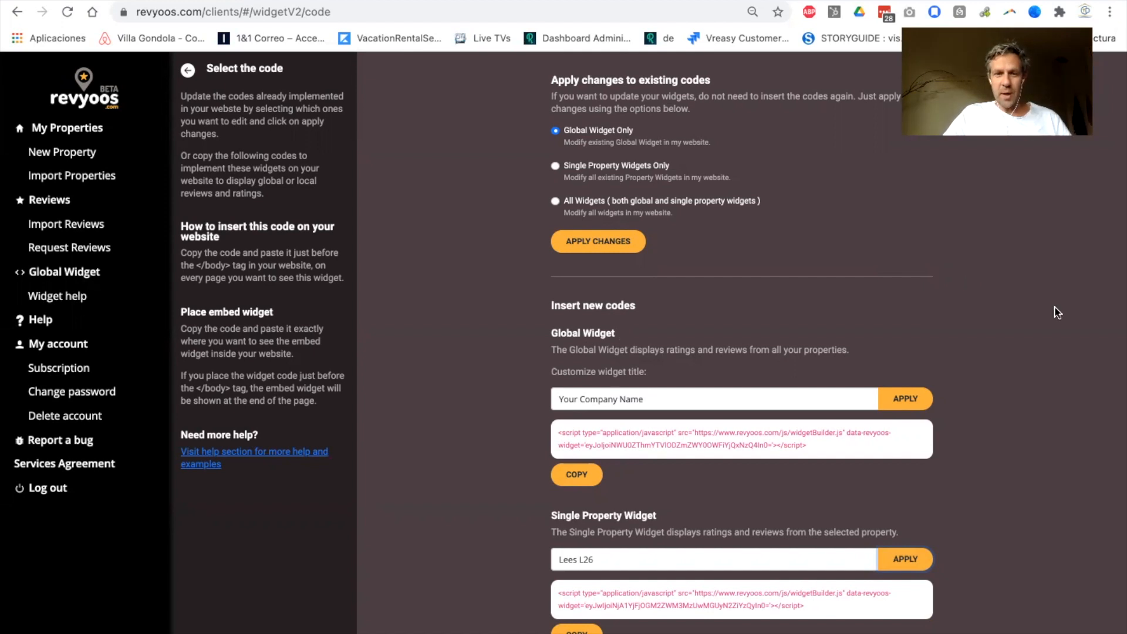
pyautogui.moveTo(831, 269)
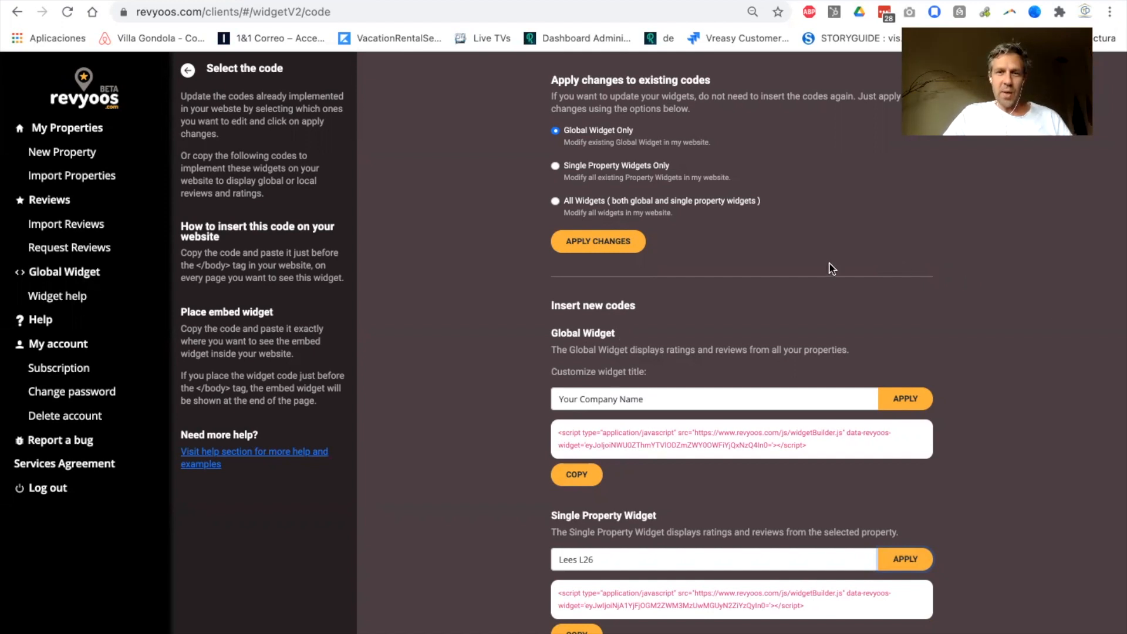